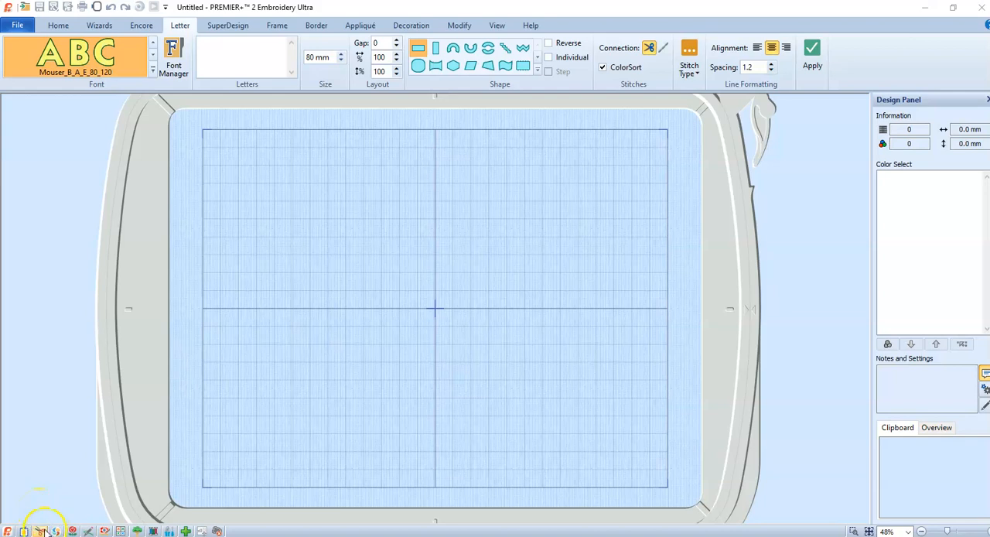
{"action": "mouse_move", "coordinate": [60, 518]}
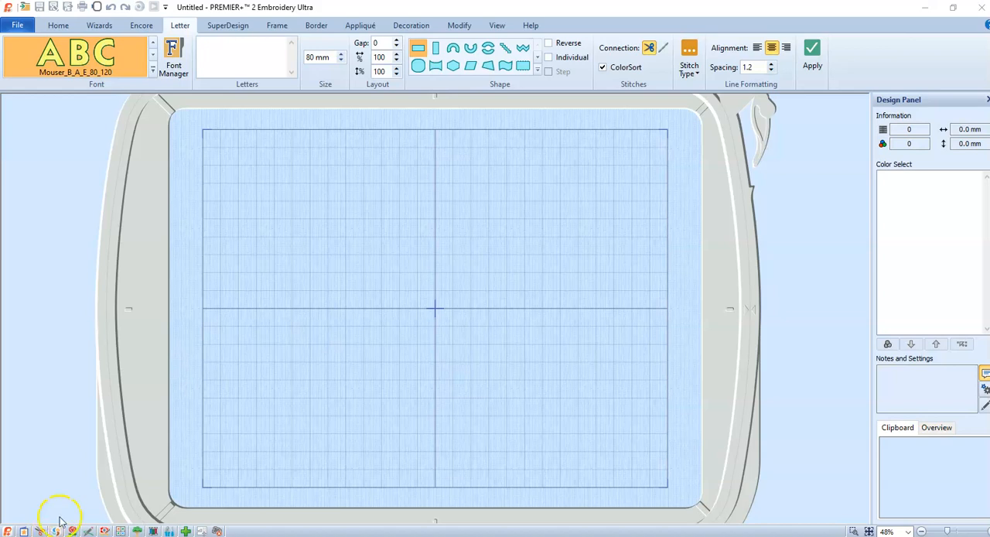
{"action": "mouse_move", "coordinate": [302, 291]}
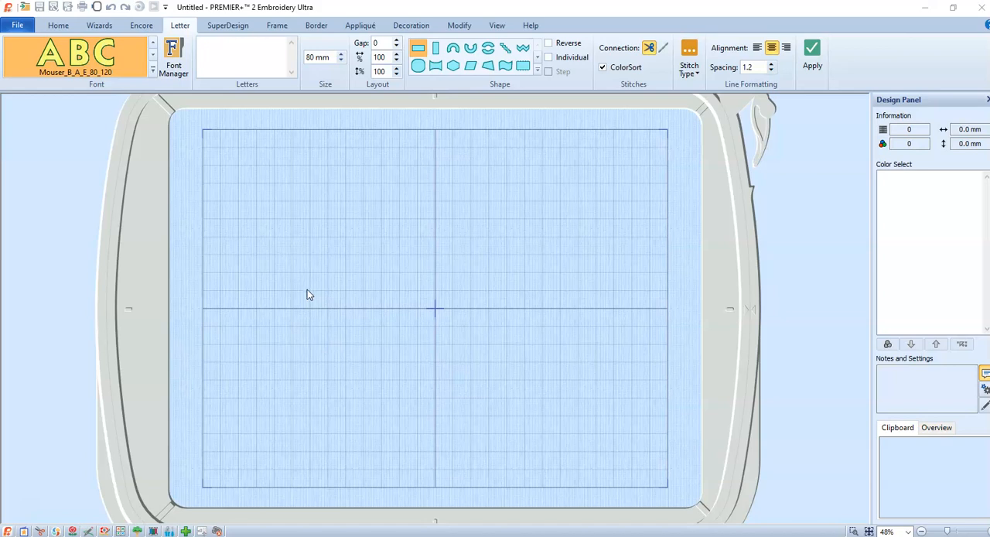
{"action": "mouse_move", "coordinate": [309, 294]}
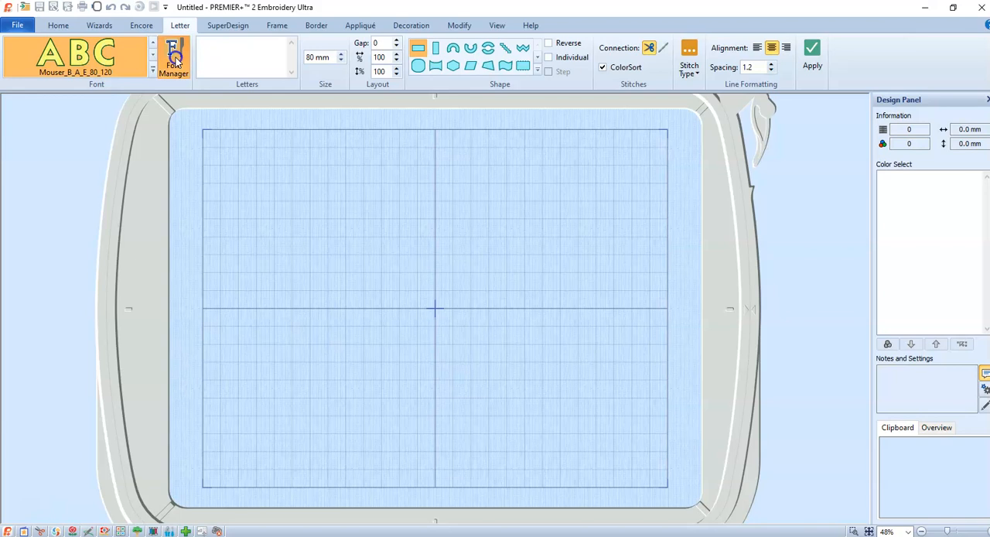
Start Import Font from Embroideries and name the new font 'Magic Wand'
{"action": "left_click", "coordinate": [174, 55]}
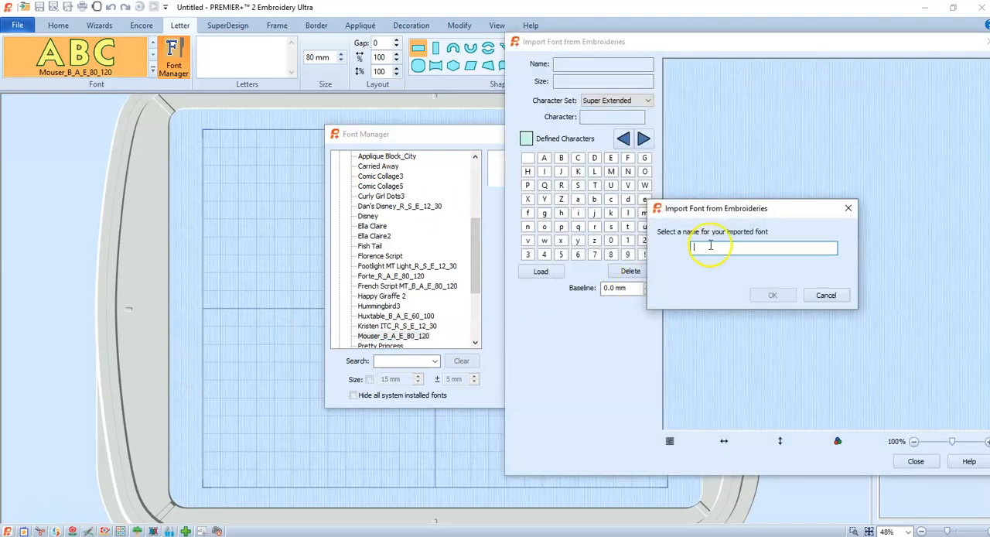
{"action": "mouse_move", "coordinate": [667, 309]}
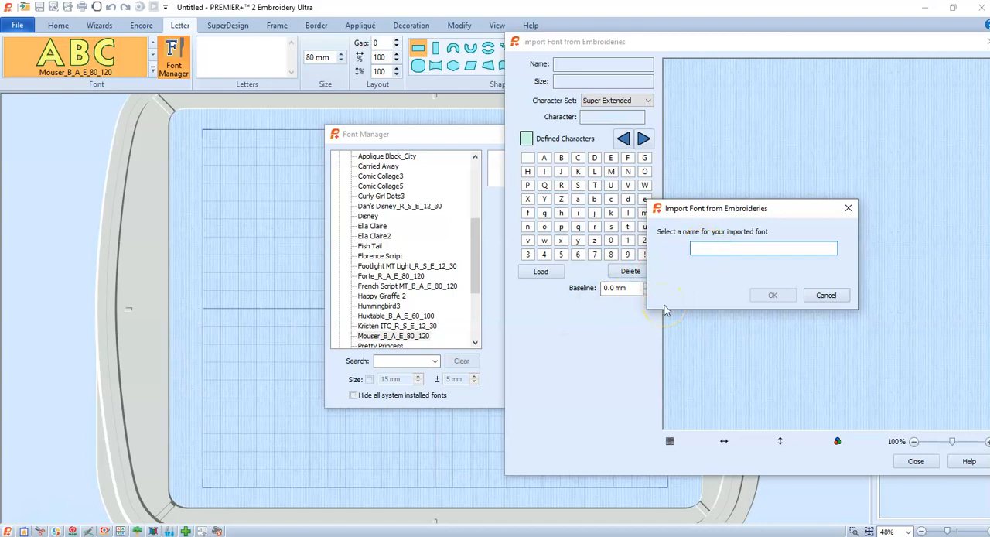
{"action": "type", "text": "Magic Wand"}
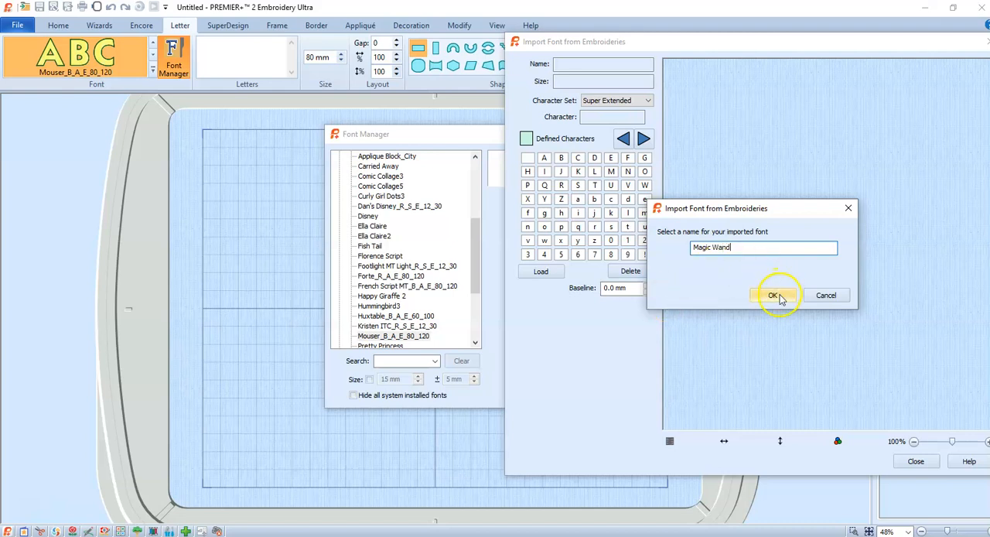
{"action": "left_click", "coordinate": [771, 294]}
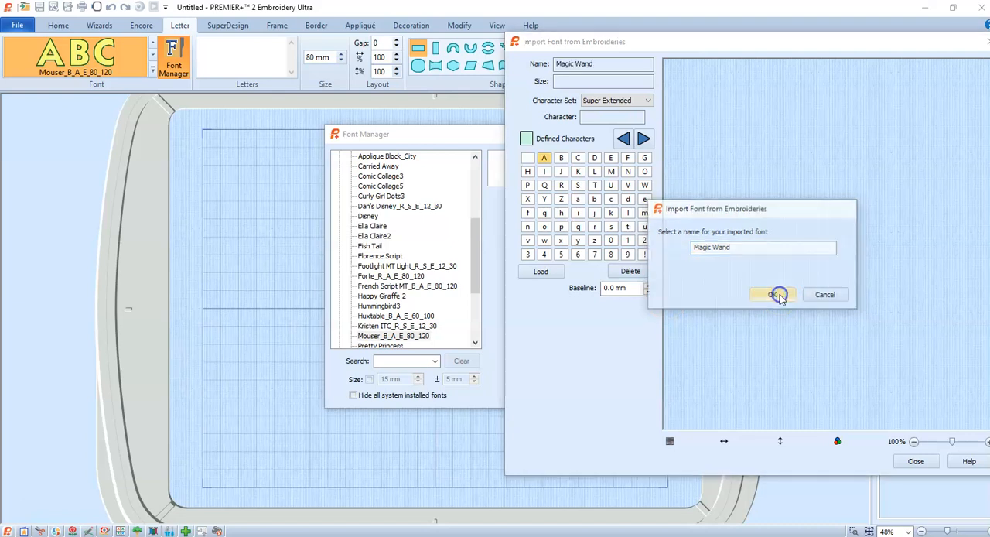
Load Upper A 2 Inch.pes from the MagicWandPES folder as the font's letter A
{"action": "left_click", "coordinate": [772, 294]}
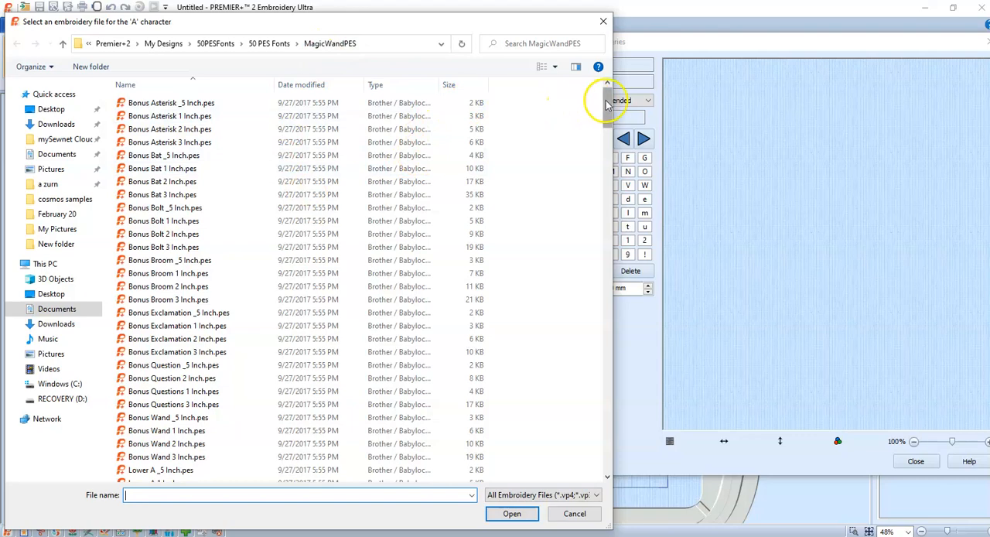
{"action": "left_click_drag", "start_coordinate": [607, 101], "coordinate": [606, 198]}
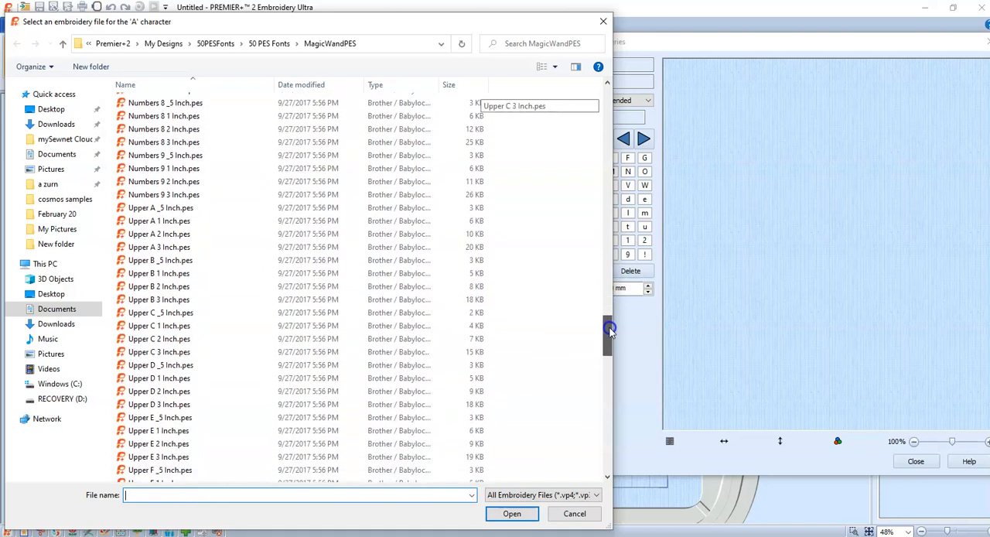
{"action": "left_click", "coordinate": [159, 234]}
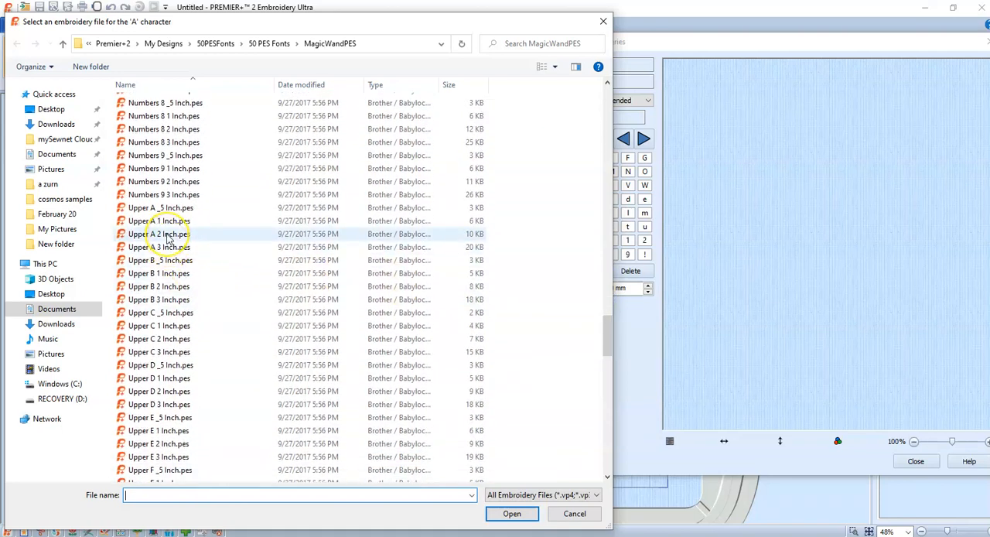
{"action": "left_click", "coordinate": [158, 234]}
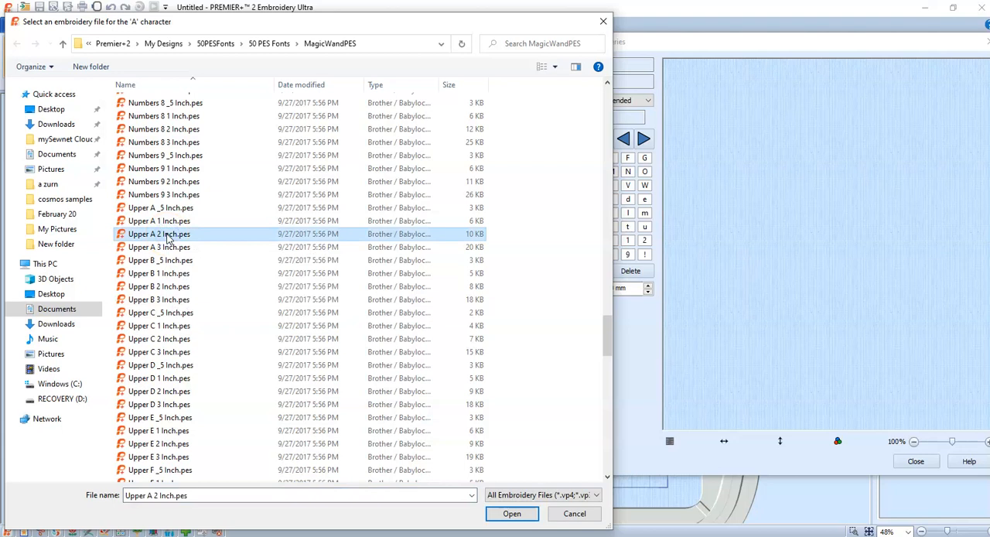
{"action": "left_click", "coordinate": [512, 514]}
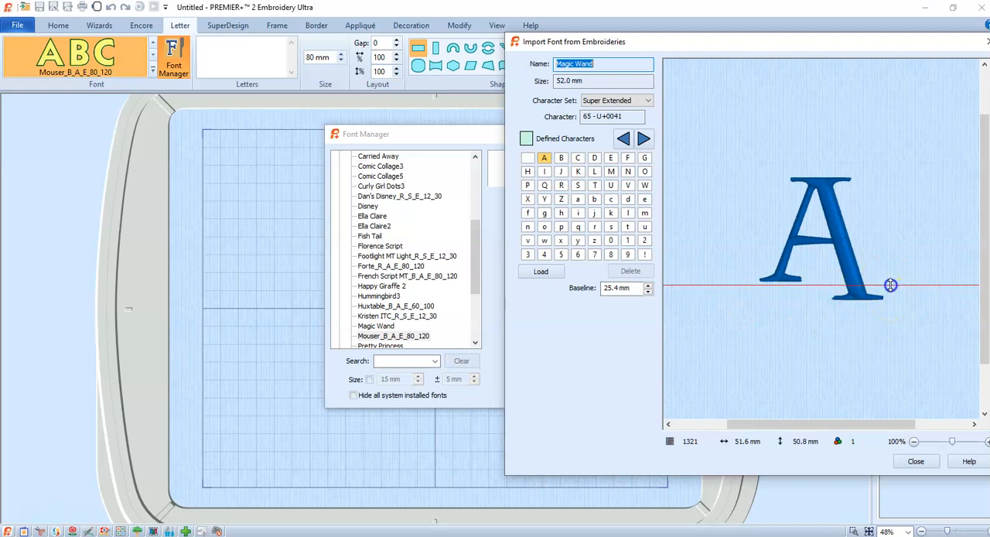
Adjust the letter A's baseline to 18.0 mm in the preview
{"action": "left_click_drag", "start_coordinate": [891, 284], "coordinate": [844, 297]}
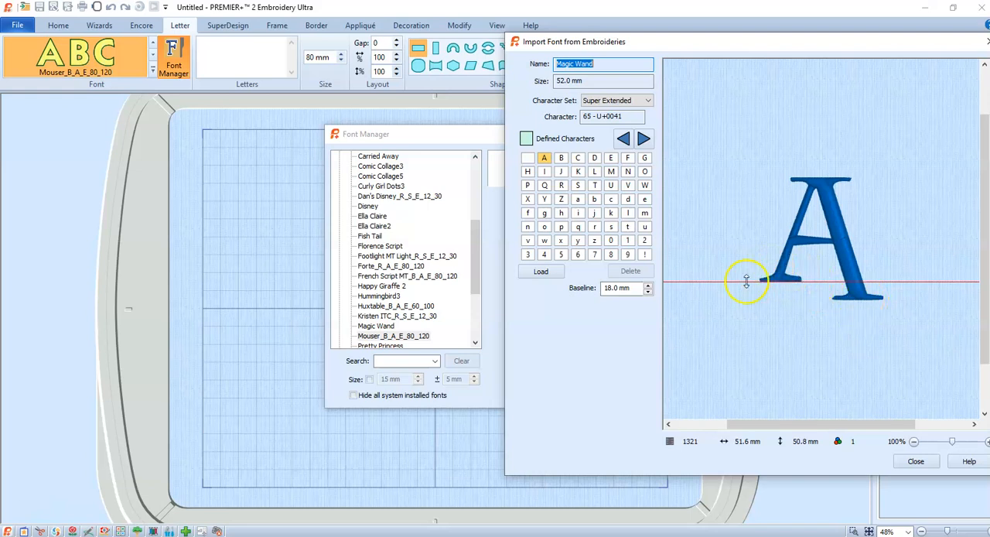
{"action": "mouse_move", "coordinate": [761, 263]}
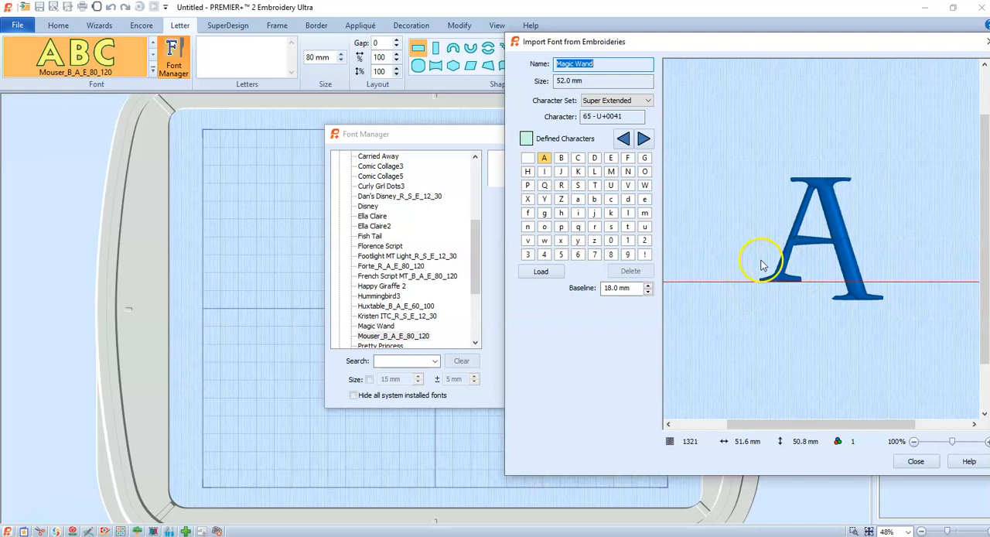
{"action": "mouse_move", "coordinate": [755, 271]}
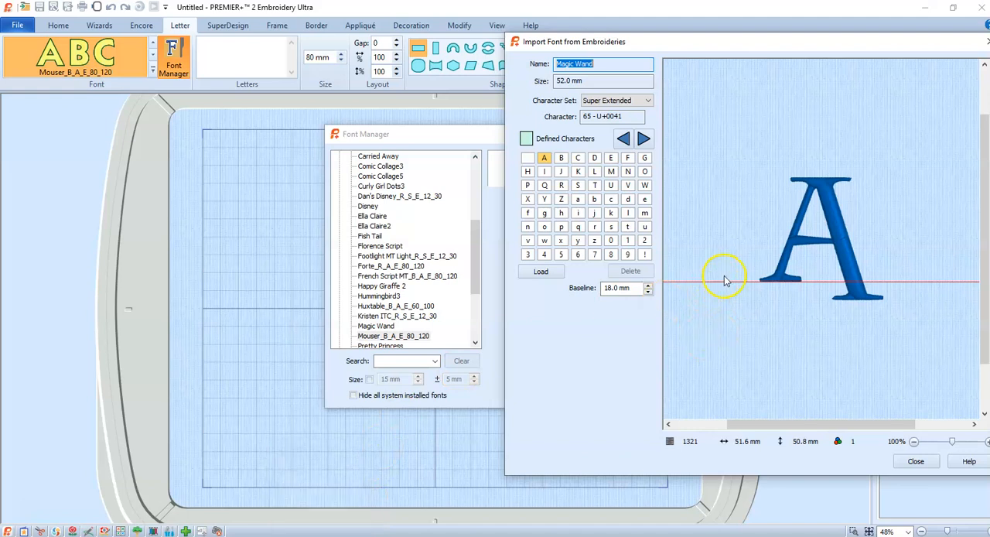
{"action": "mouse_move", "coordinate": [756, 279]}
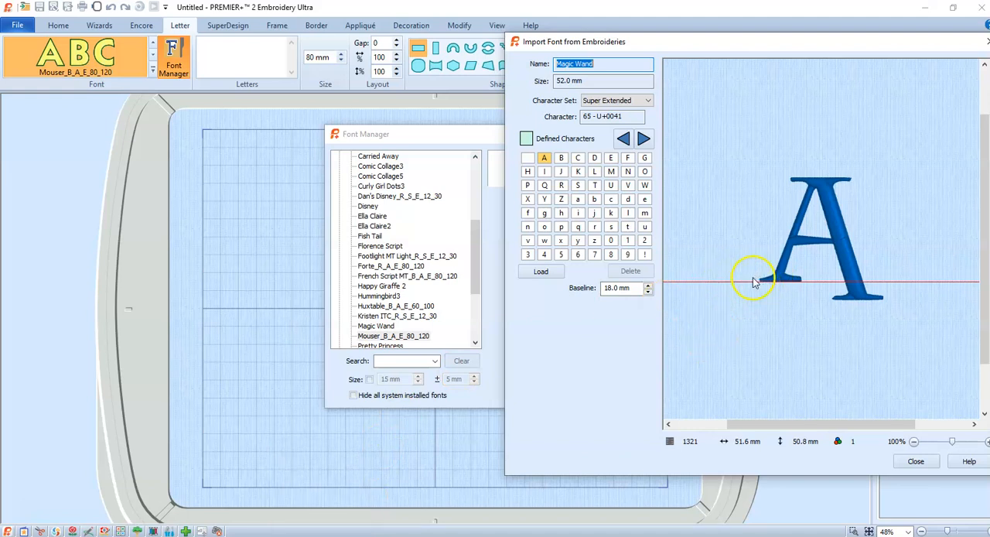
{"action": "mouse_move", "coordinate": [755, 282]}
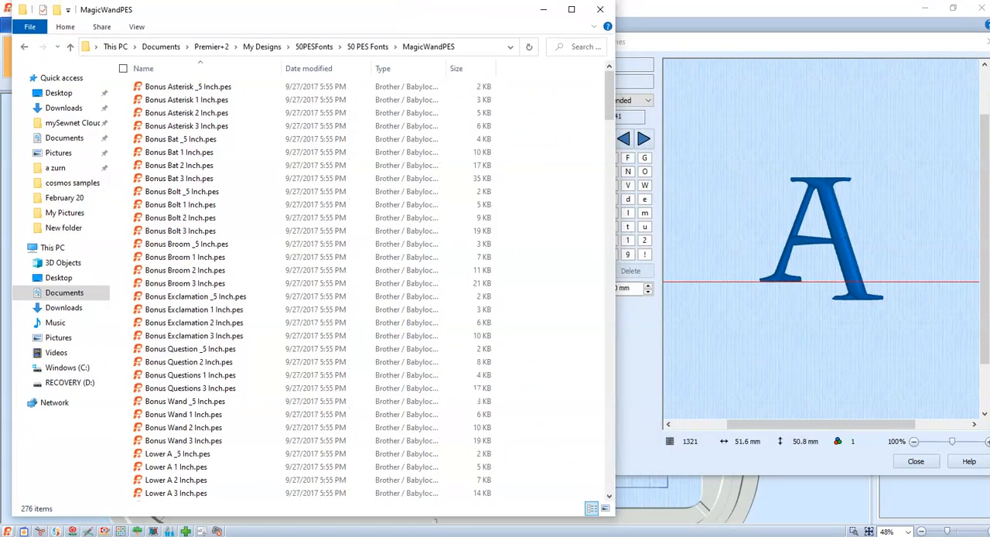
Assign the Upper B and Upper C 2 Inch PES files to letters B and C
{"action": "left_click_drag", "start_coordinate": [609, 80], "coordinate": [609, 115]}
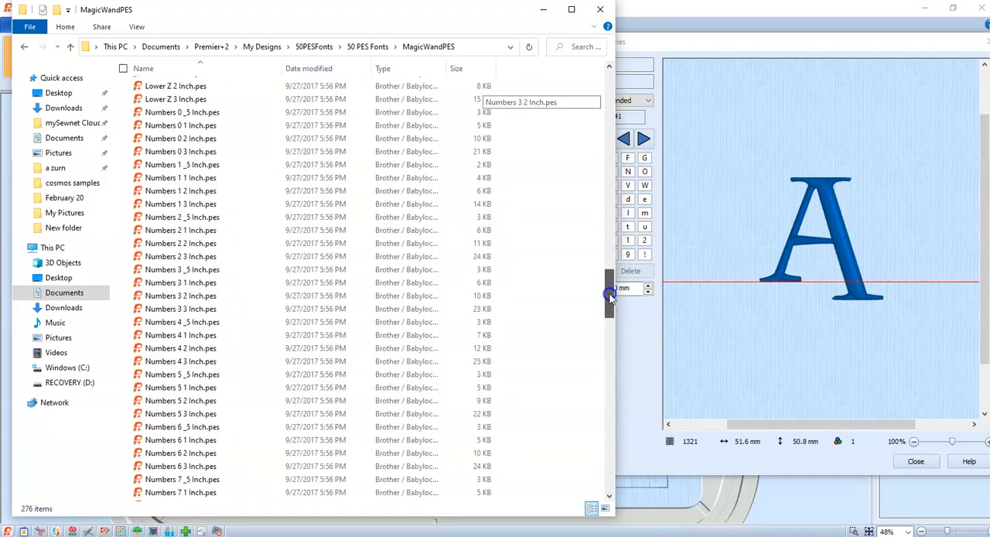
{"action": "left_click_drag", "start_coordinate": [610, 297], "coordinate": [609, 356]}
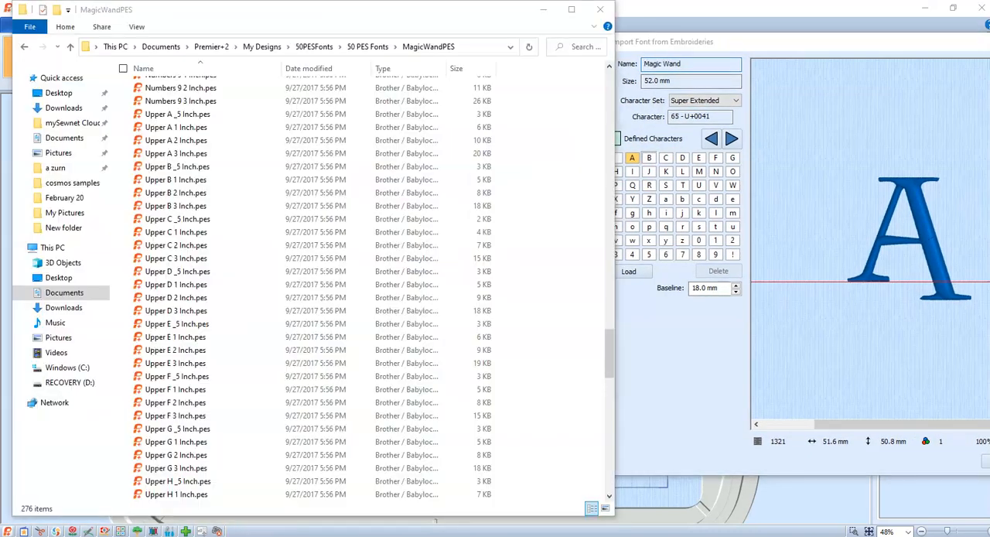
{"action": "left_click", "coordinate": [177, 192]}
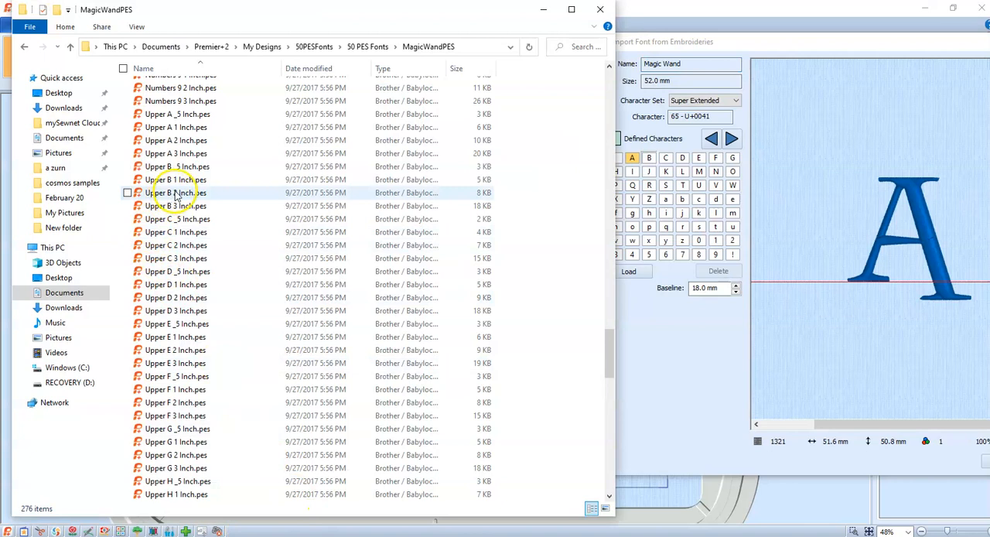
{"action": "left_click", "coordinate": [176, 193]}
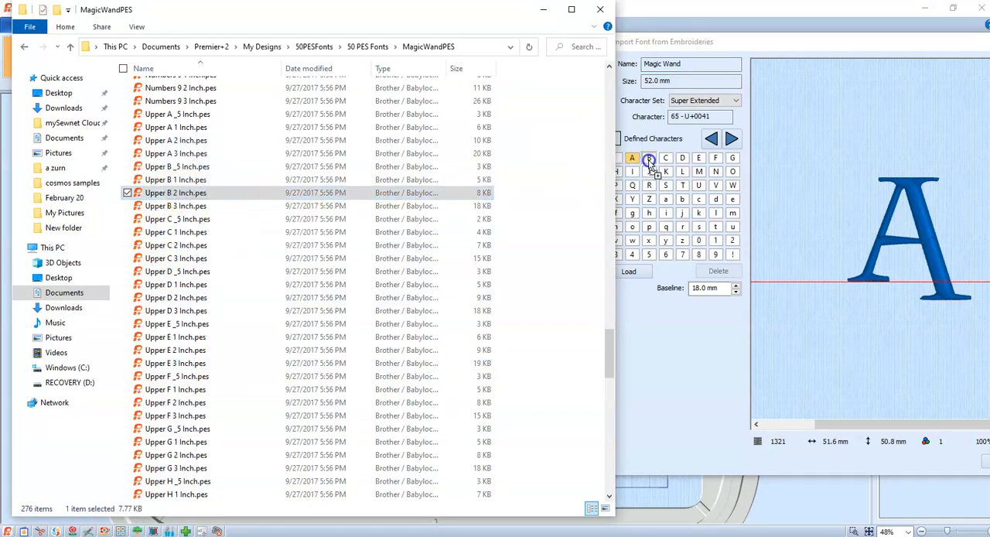
{"action": "left_click", "coordinate": [648, 158]}
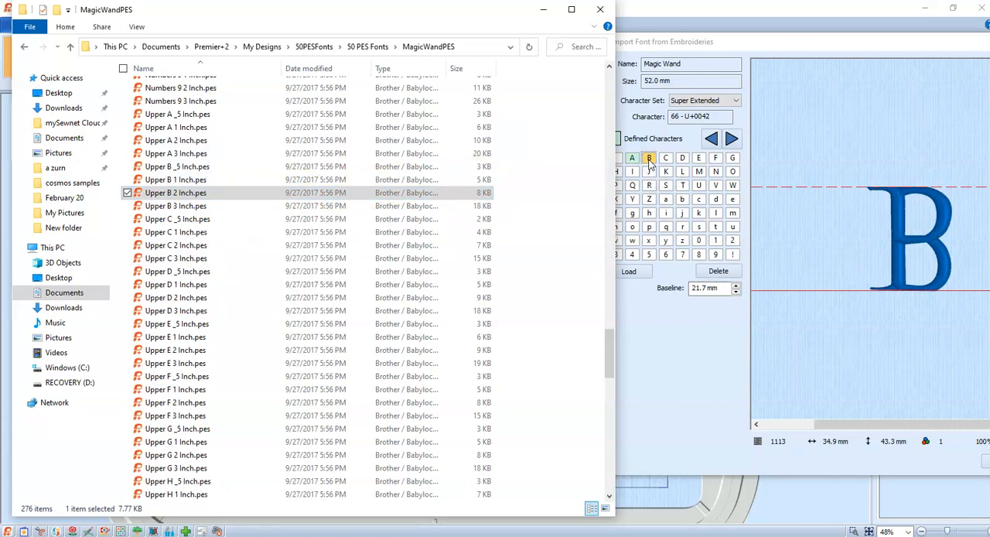
{"action": "mouse_move", "coordinate": [158, 232]}
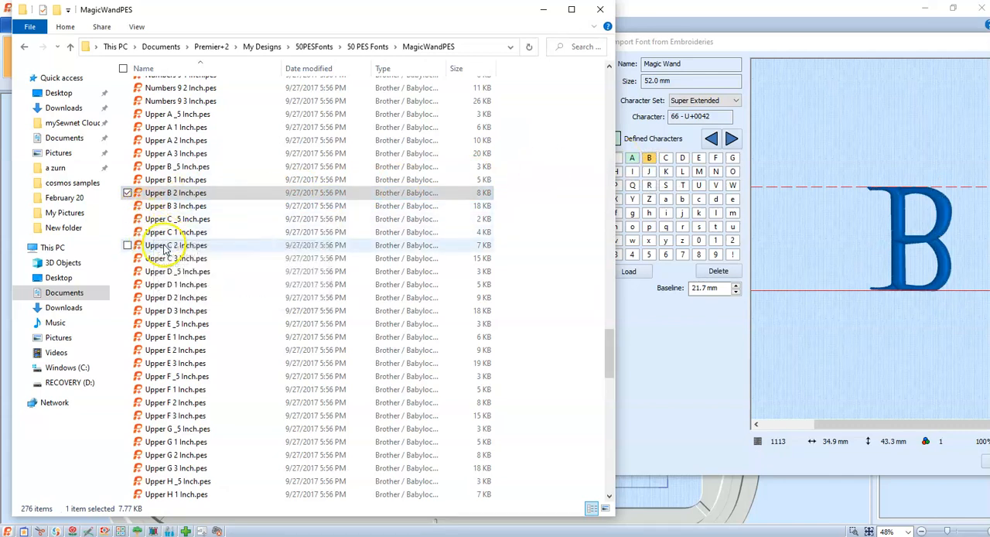
{"action": "left_click", "coordinate": [175, 244]}
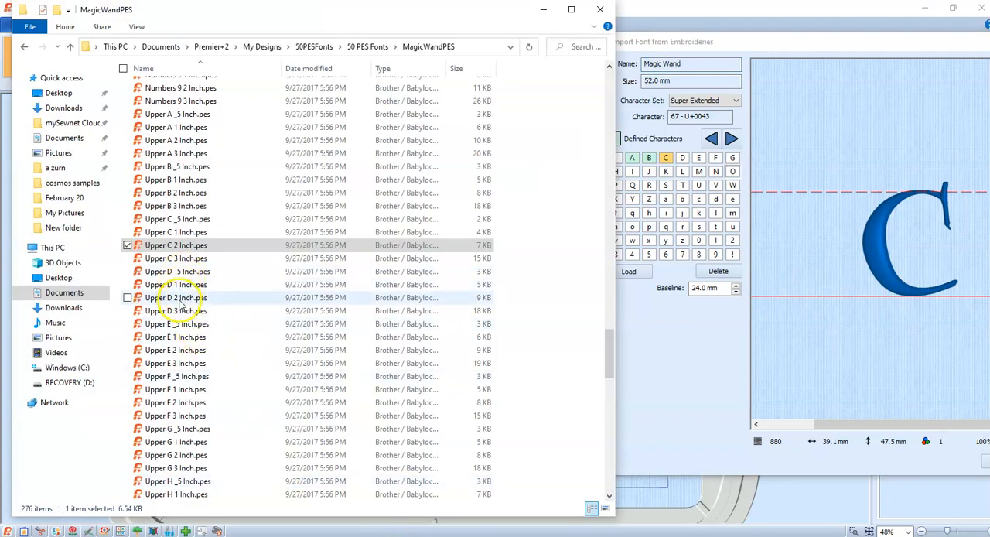
Assign the Upper D and Upper E 2 Inch PES files to letters D and E
{"action": "left_click", "coordinate": [176, 297]}
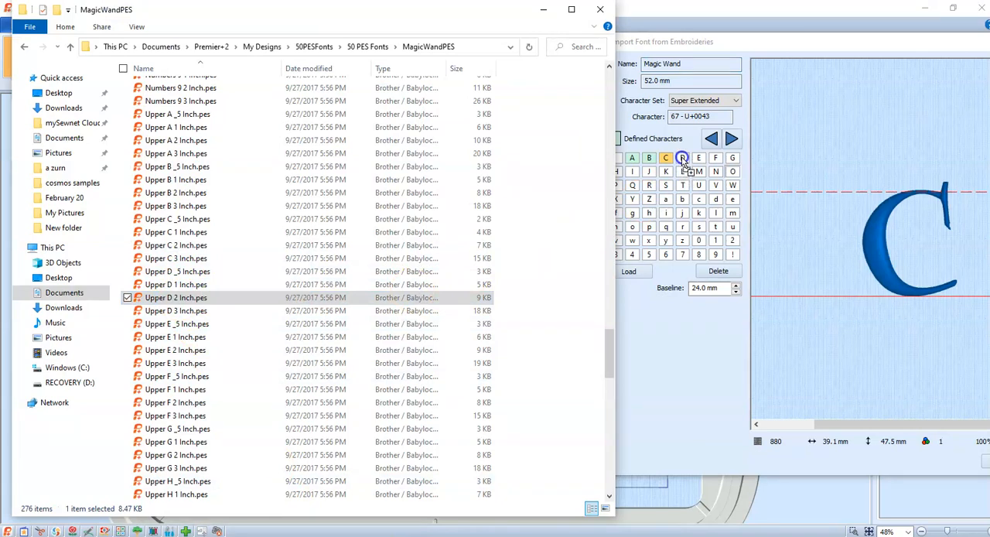
{"action": "left_click", "coordinate": [681, 158]}
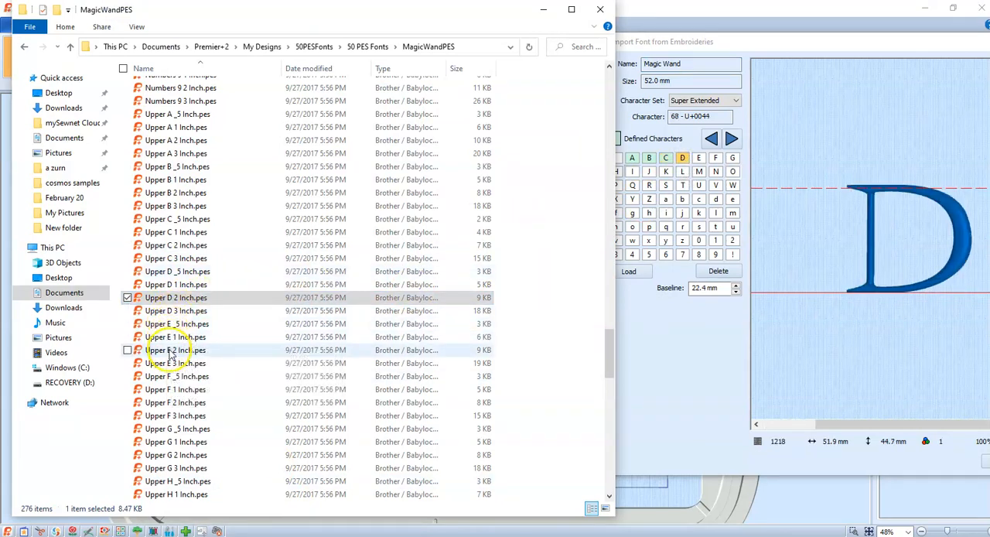
{"action": "left_click", "coordinate": [176, 350]}
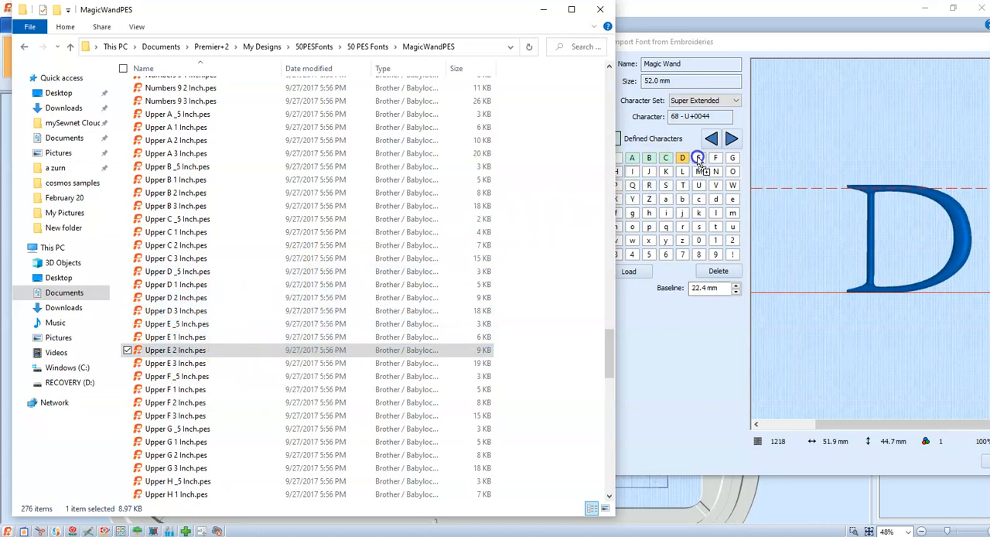
{"action": "left_click", "coordinate": [730, 138]}
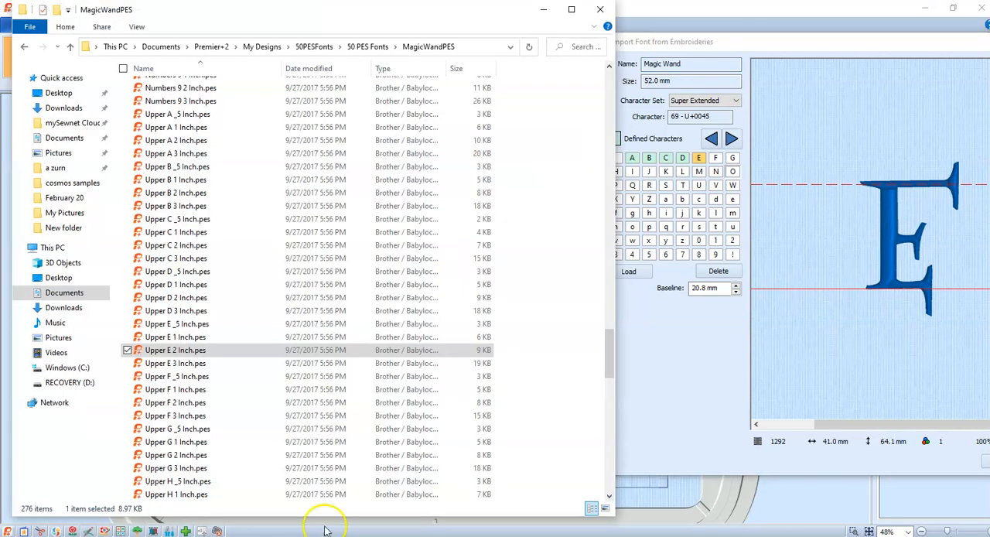
{"action": "mouse_move", "coordinate": [186, 402]}
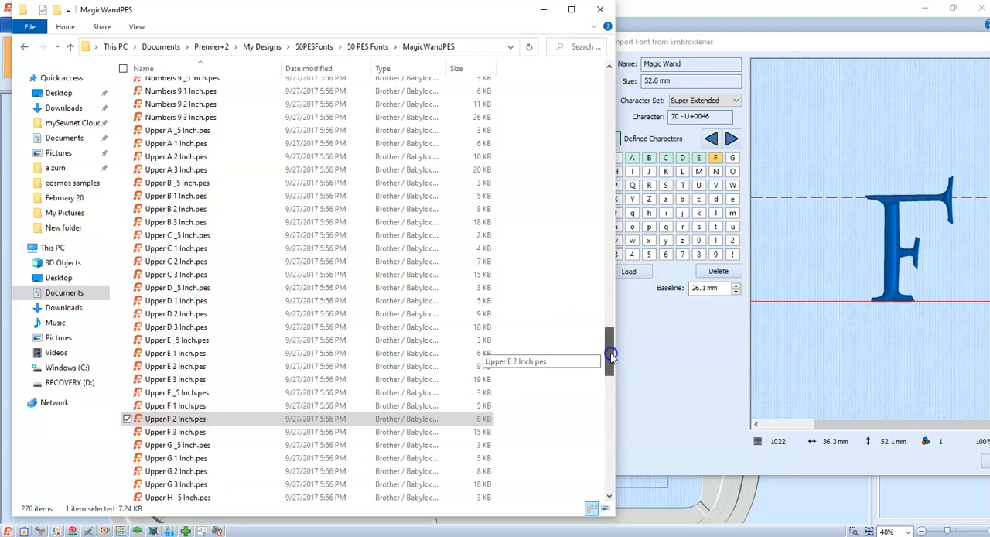
{"action": "left_click_drag", "start_coordinate": [611, 356], "coordinate": [611, 239]}
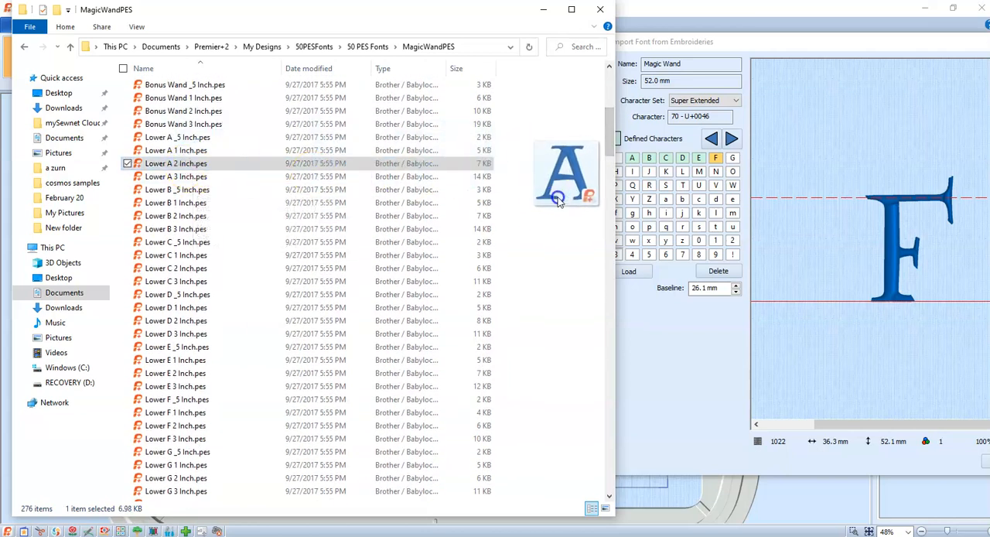
Assign the Lower A, B and C 2 Inch files to lowercase a, b and c
{"action": "left_click", "coordinate": [665, 198]}
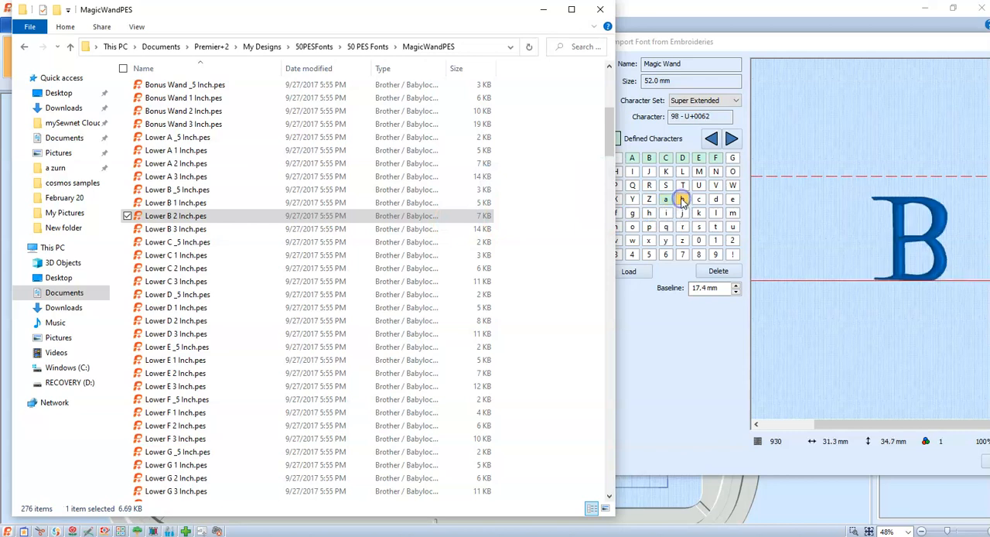
{"action": "left_click", "coordinate": [188, 229]}
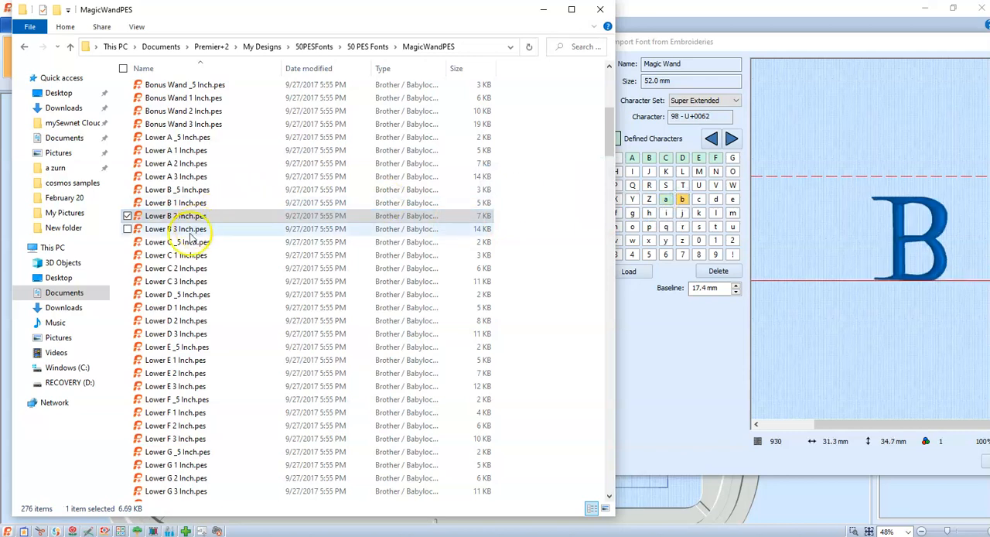
{"action": "left_click", "coordinate": [176, 268]}
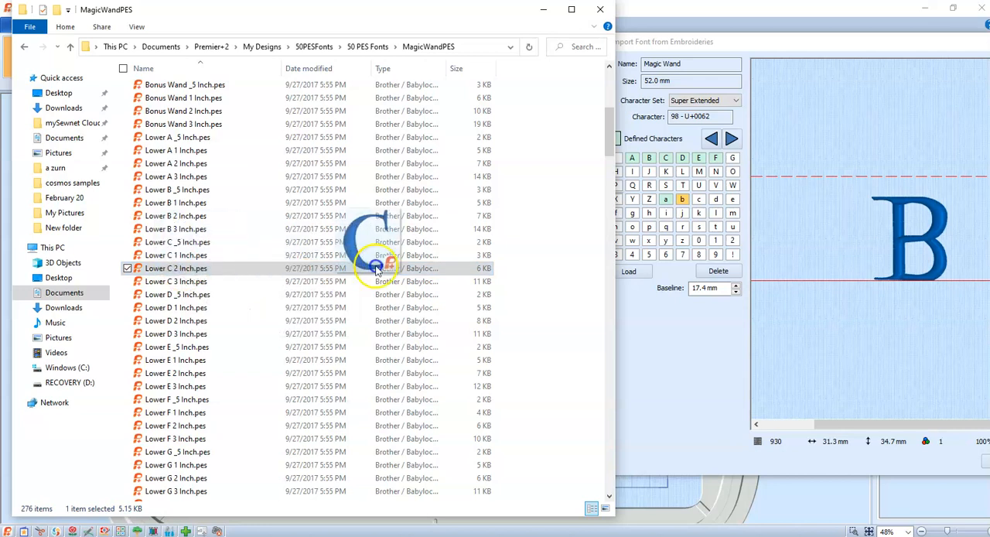
{"action": "left_click", "coordinate": [699, 198]}
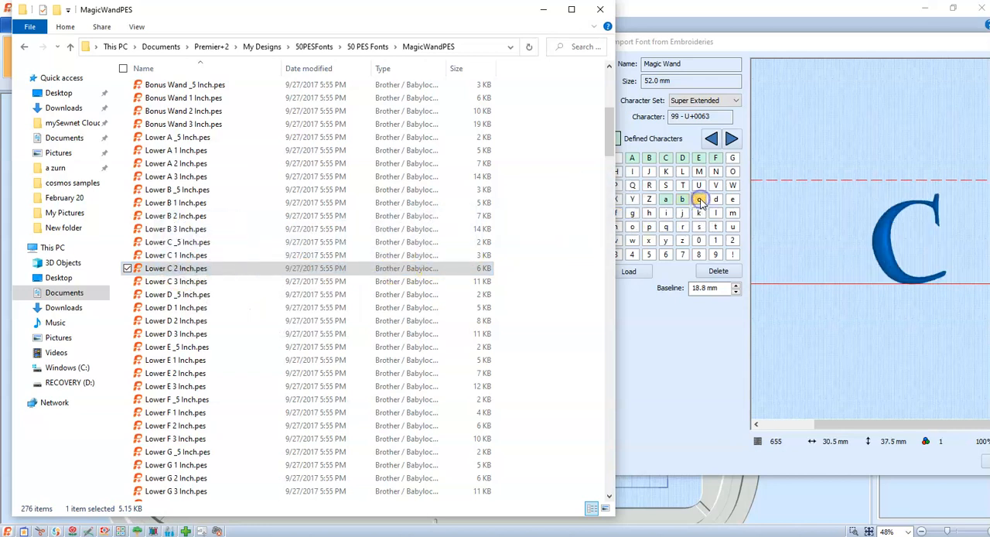
{"action": "left_click", "coordinate": [699, 198]}
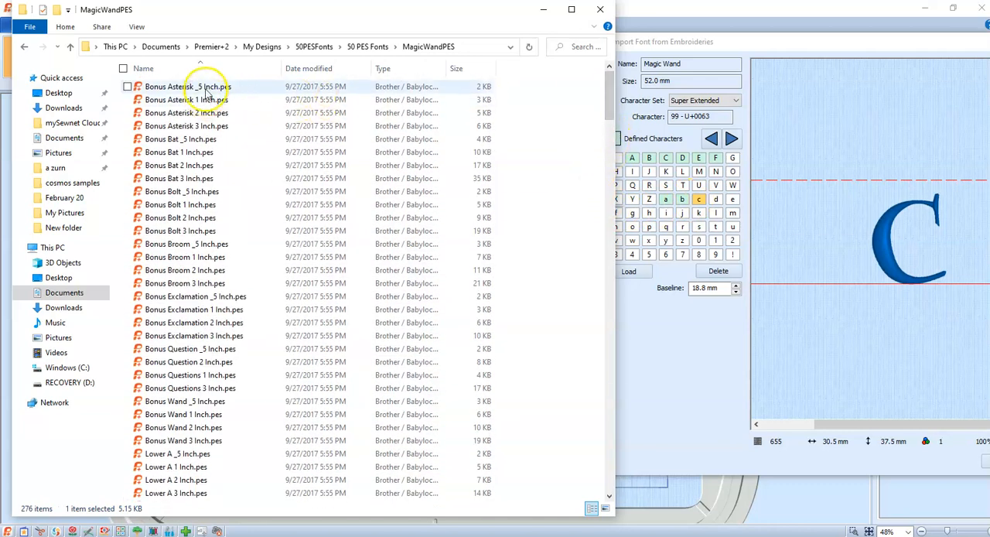
Assign the Bonus Asterisk and Bonus Exclamation 2 Inch designs to the * and ! characters
{"action": "left_click", "coordinate": [186, 99]}
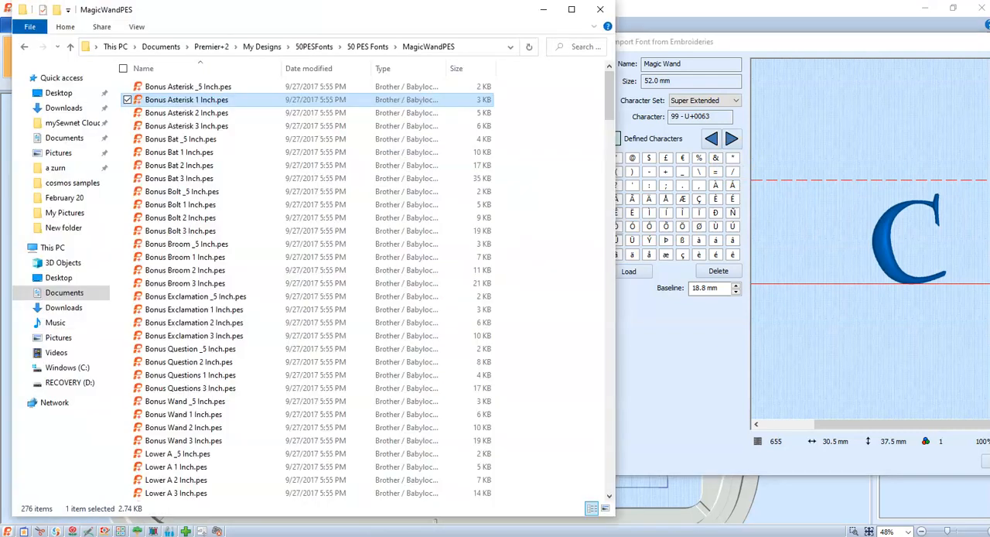
{"action": "left_click", "coordinate": [185, 112]}
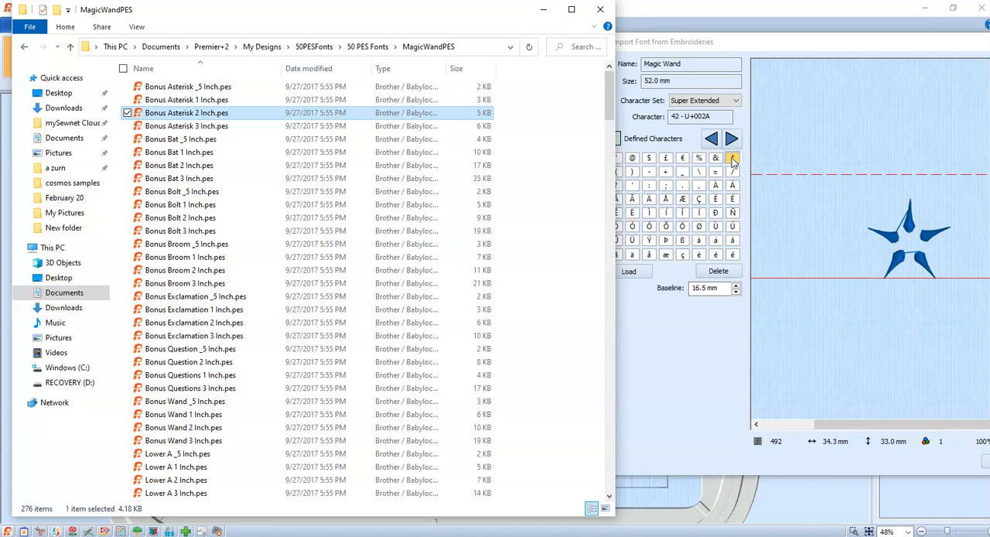
{"action": "mouse_move", "coordinate": [198, 140]}
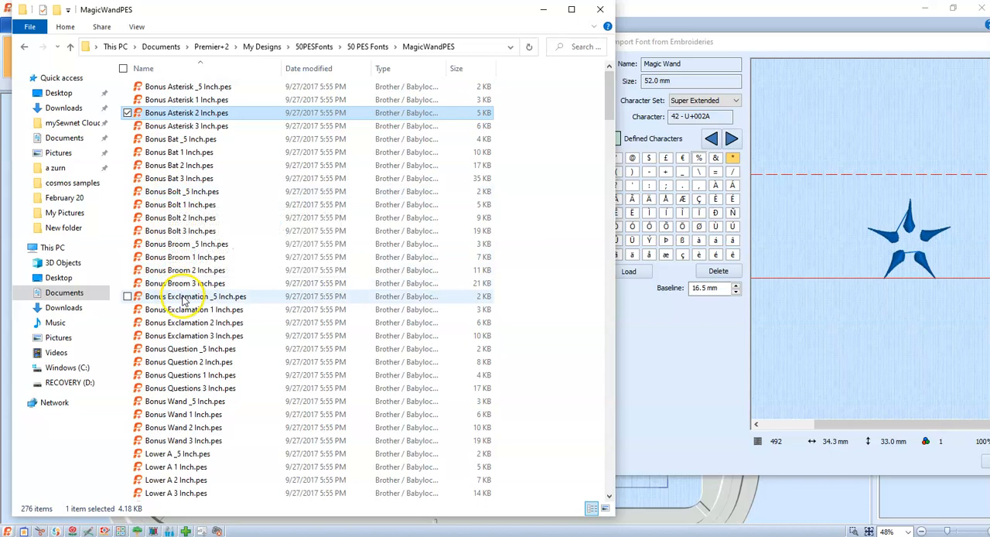
{"action": "mouse_move", "coordinate": [297, 322]}
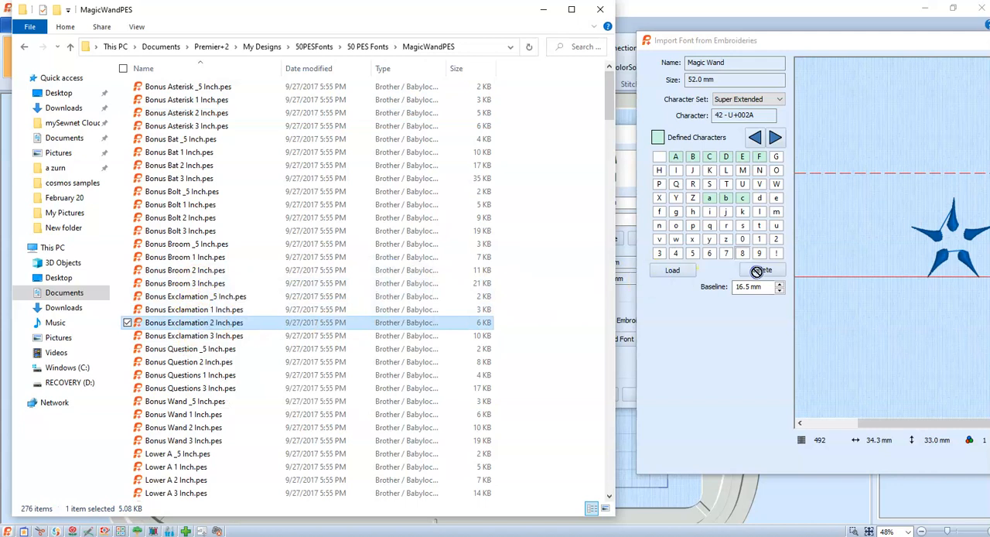
{"action": "left_click", "coordinate": [777, 254]}
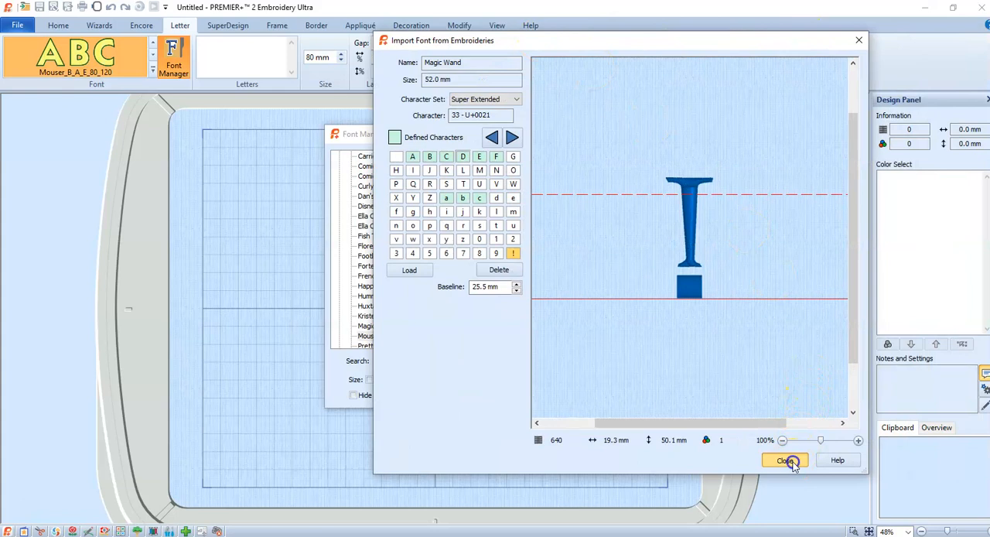
Confirm the Magic Wand import, find it in the Font Manager list, and close the manager
{"action": "left_click", "coordinate": [785, 461]}
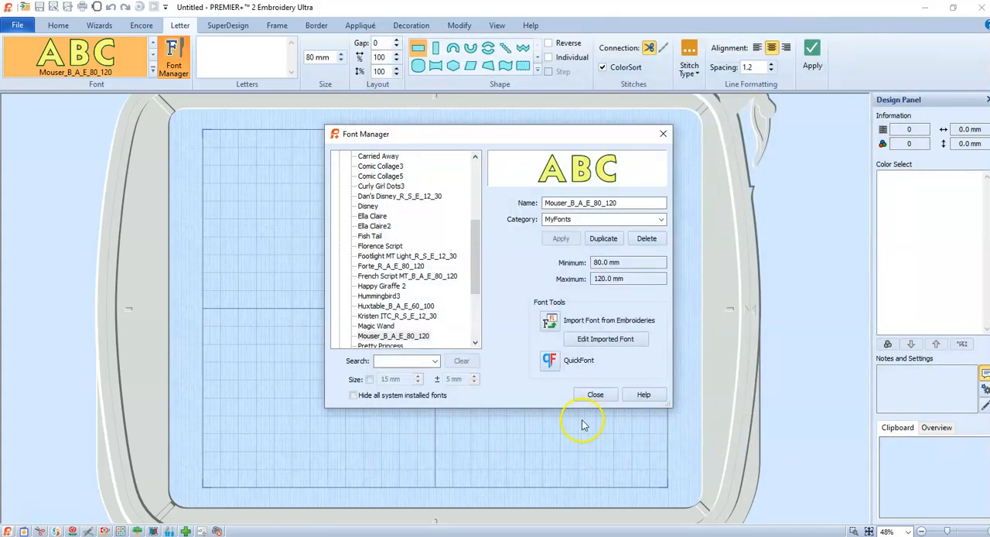
{"action": "scroll", "scroll_direction": "down", "scroll_amount": 3}
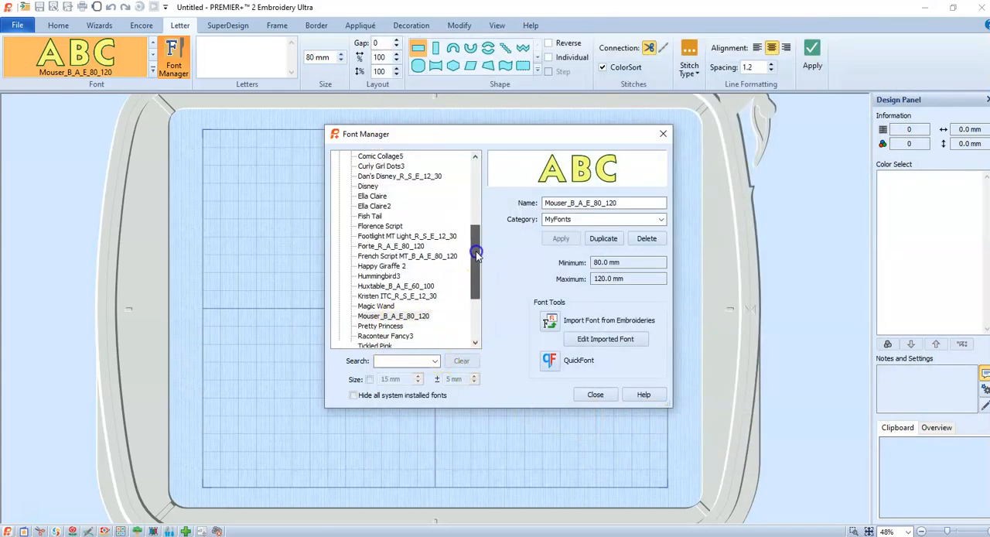
{"action": "scroll", "scroll_direction": "down", "scroll_amount": 3}
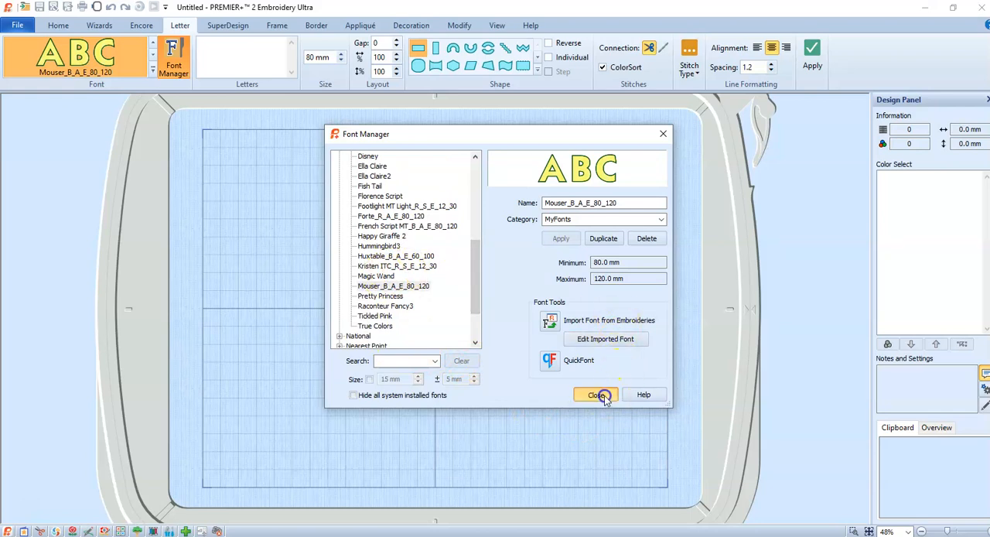
{"action": "left_click", "coordinate": [596, 394]}
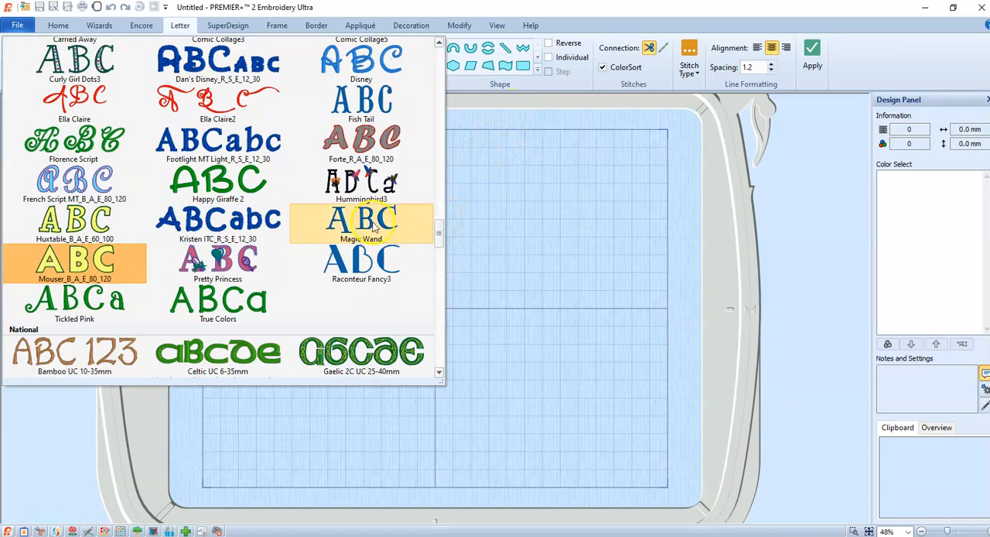
Apply 'ABC' lettering in the Magic Wand font onto the hoop
{"action": "left_click", "coordinate": [361, 223]}
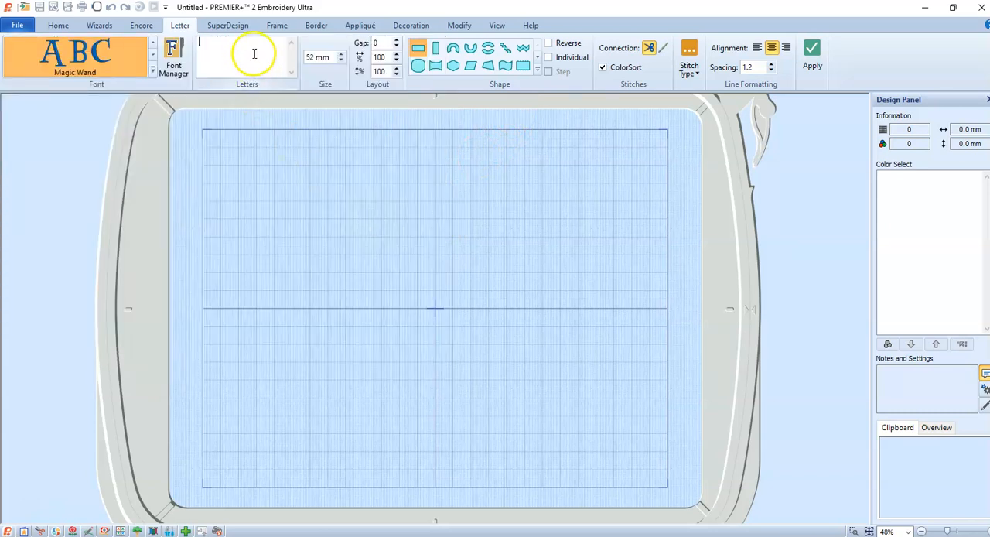
{"action": "type", "text": "AB"}
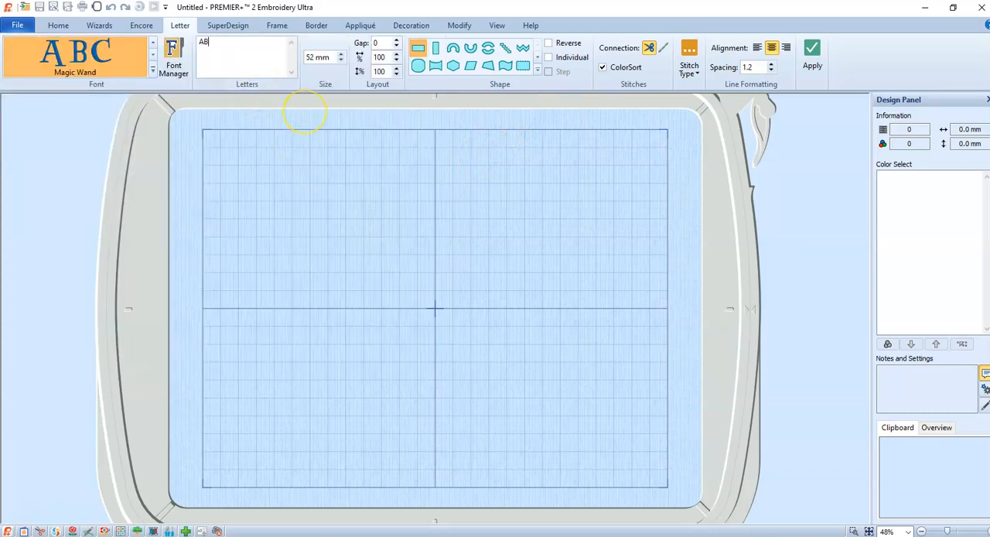
{"action": "left_click", "coordinate": [812, 49]}
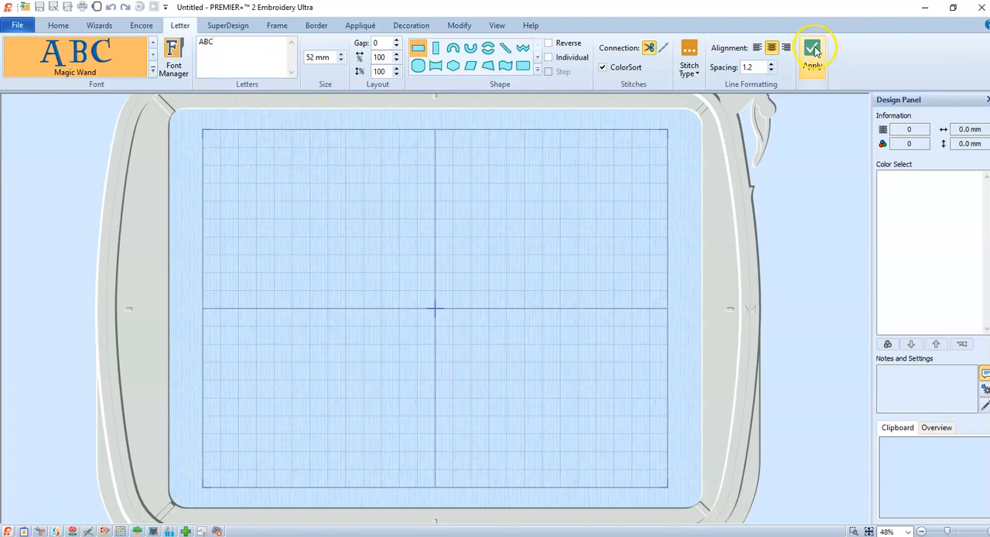
{"action": "left_click", "coordinate": [812, 49]}
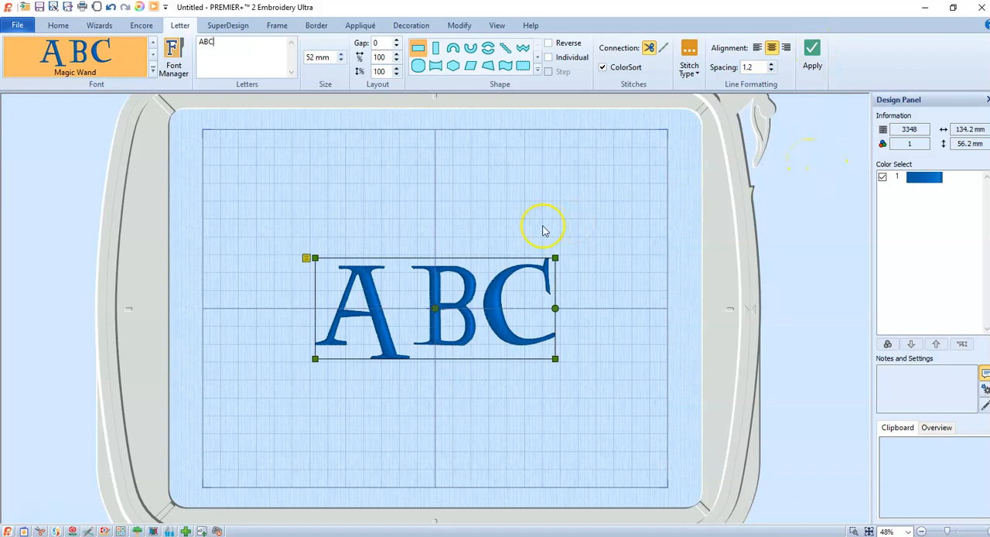
{"action": "mouse_move", "coordinate": [417, 344]}
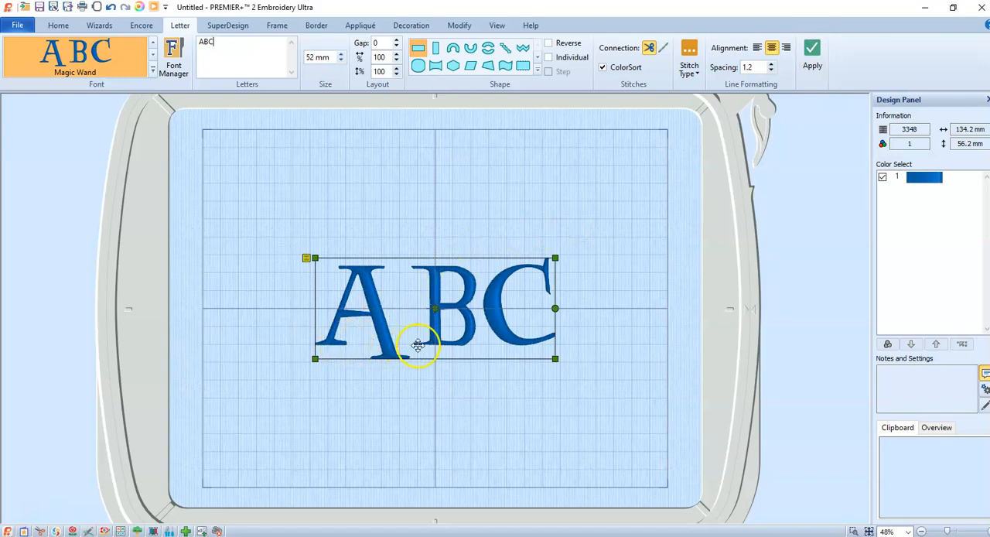
{"action": "mouse_move", "coordinate": [554, 347]}
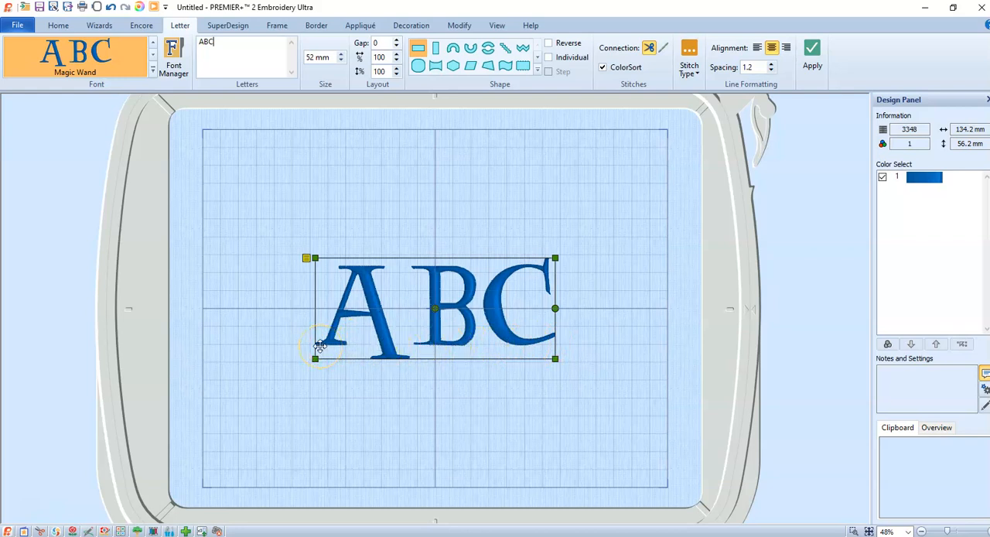
{"action": "mouse_move", "coordinate": [387, 342]}
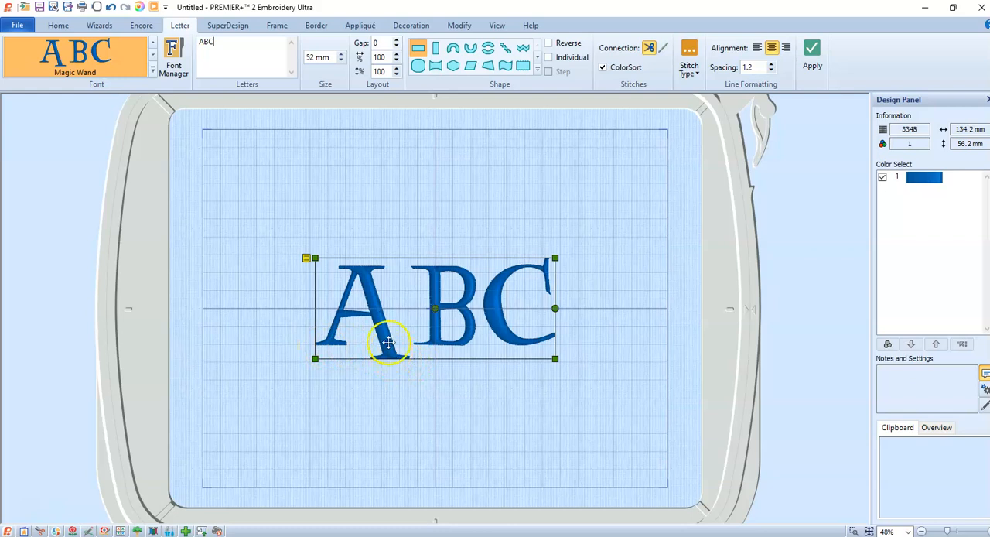
{"action": "mouse_move", "coordinate": [312, 152]}
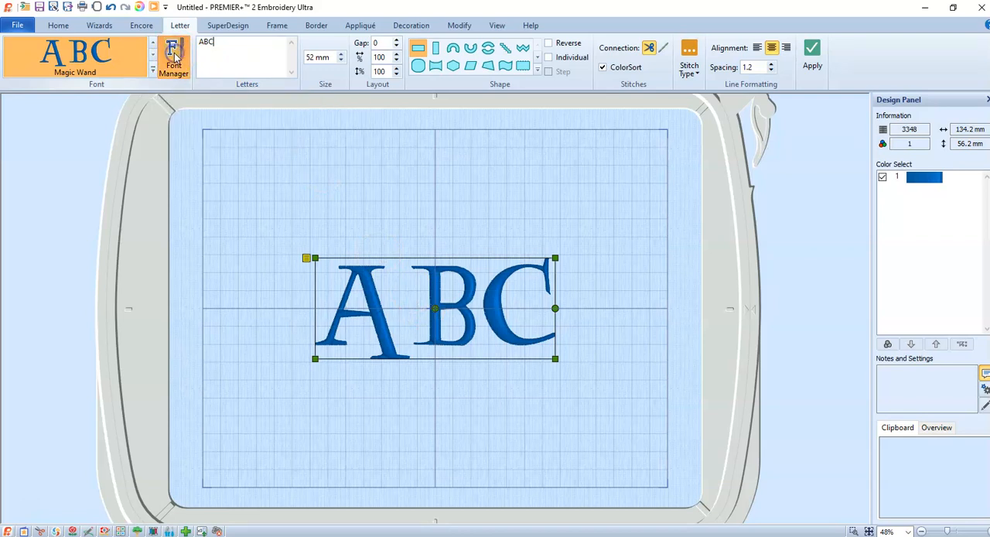
Edit the imported Magic Wand font so letter A's baseline is 7.6 mm, then return to Font Manager
{"action": "left_click", "coordinate": [173, 56]}
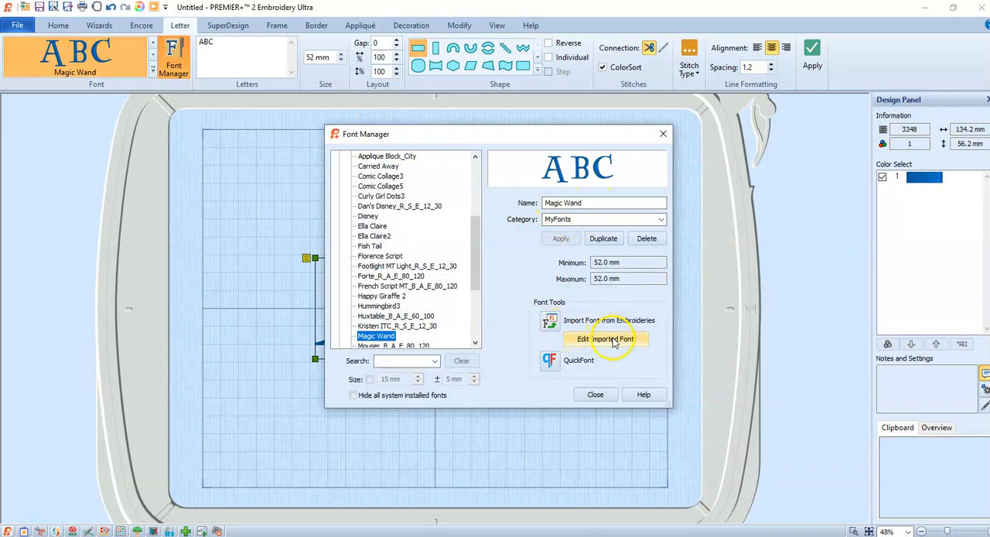
{"action": "left_click", "coordinate": [607, 338]}
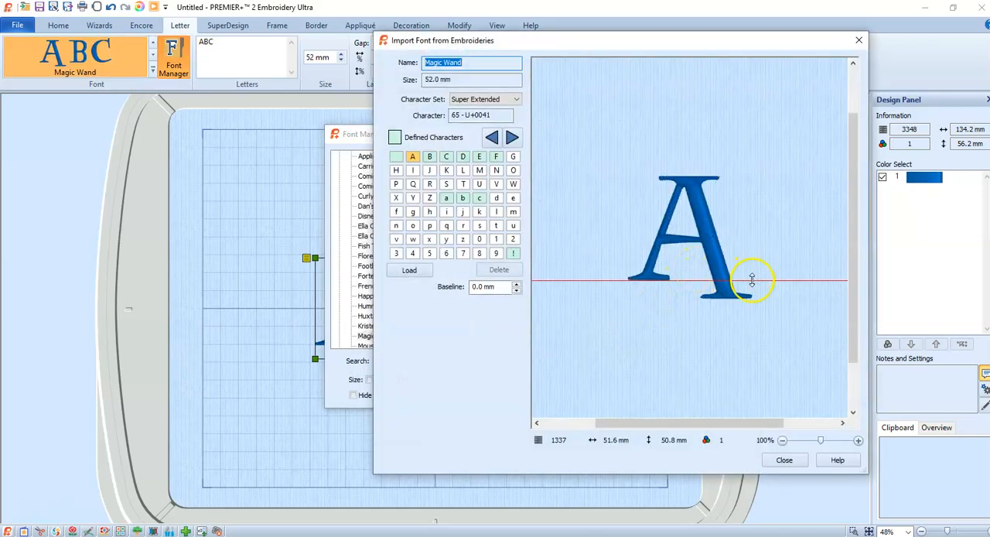
{"action": "left_click_drag", "start_coordinate": [752, 280], "coordinate": [751, 300]}
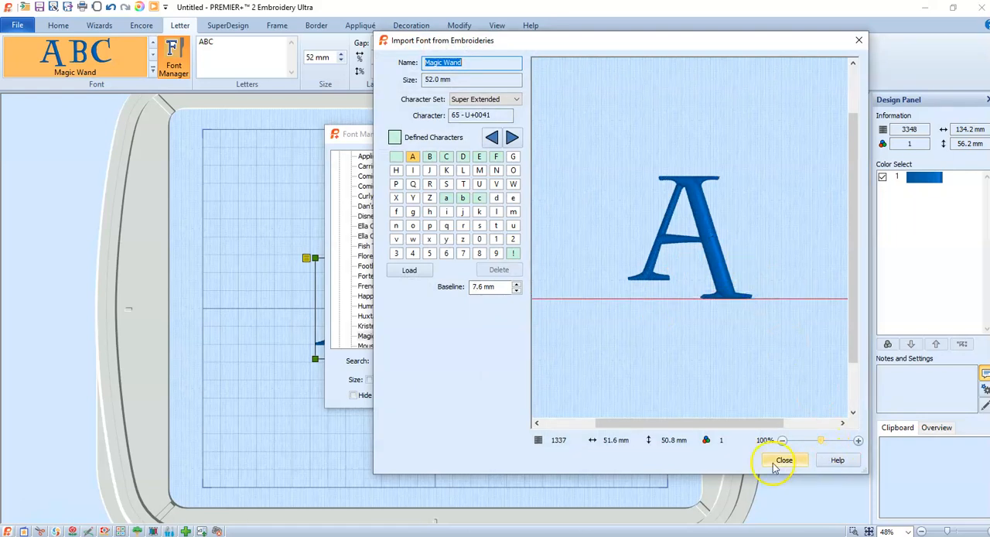
{"action": "left_click", "coordinate": [783, 459]}
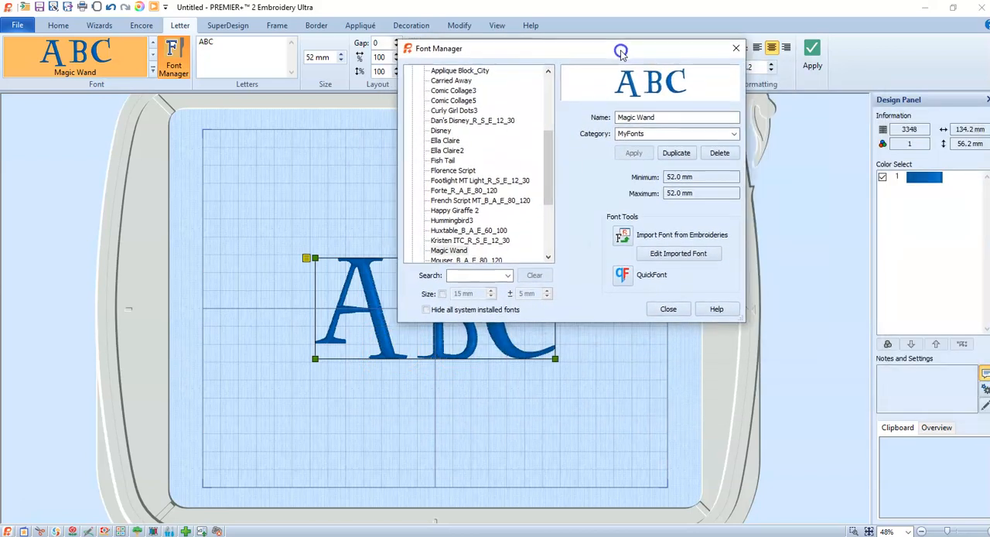
Delete the Magic Wand font from Font Manager and confirm its permanent removal
{"action": "left_click_drag", "start_coordinate": [622, 48], "coordinate": [700, 48]}
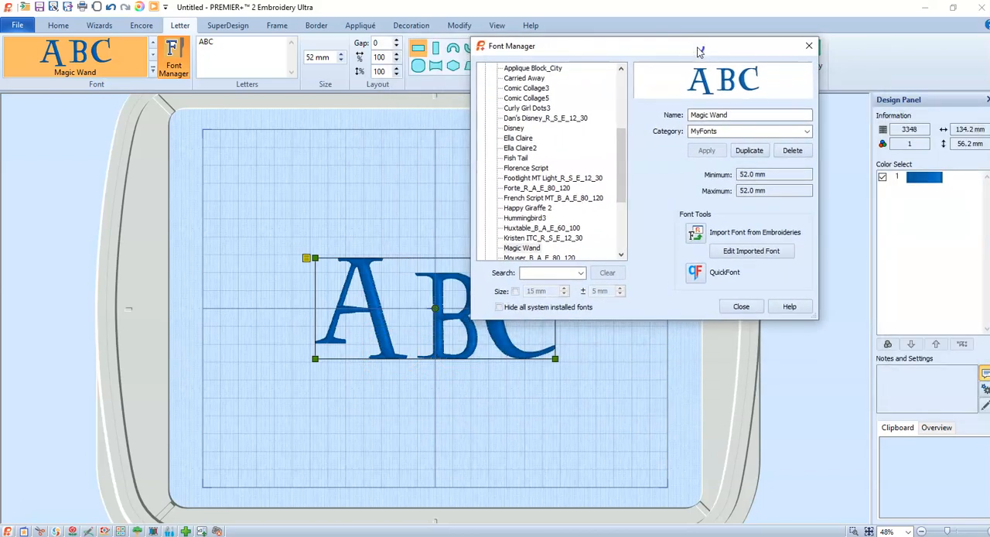
{"action": "mouse_move", "coordinate": [451, 387]}
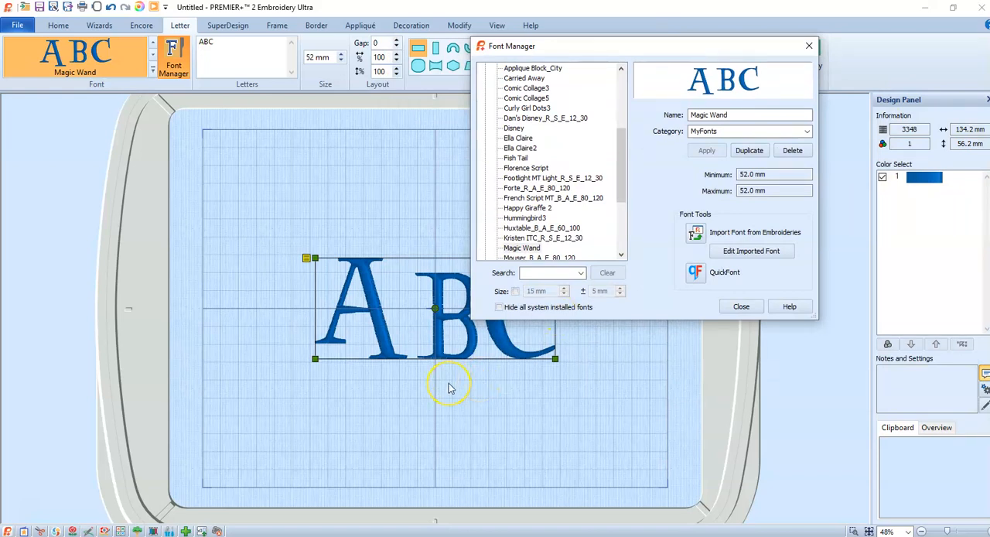
{"action": "mouse_move", "coordinate": [447, 386]}
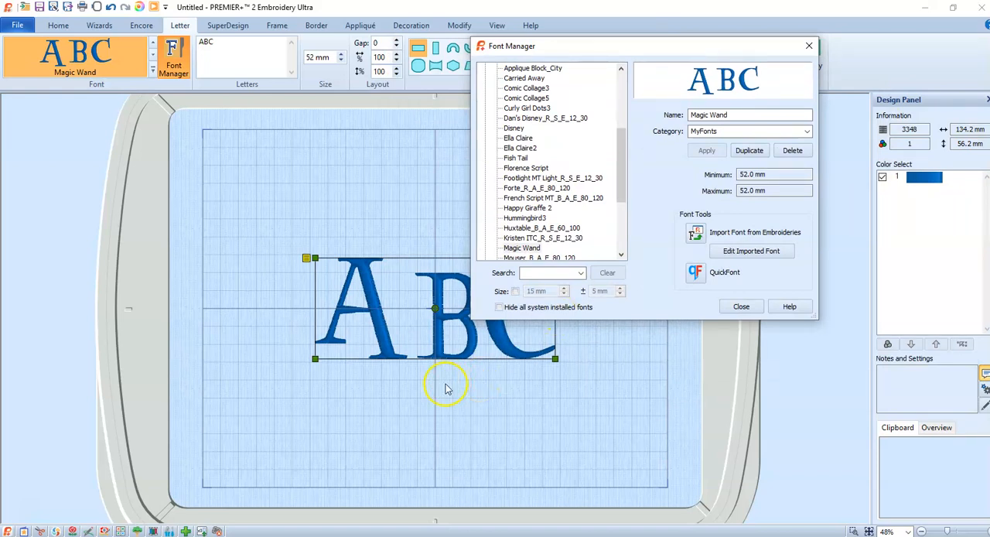
{"action": "mouse_move", "coordinate": [455, 341]}
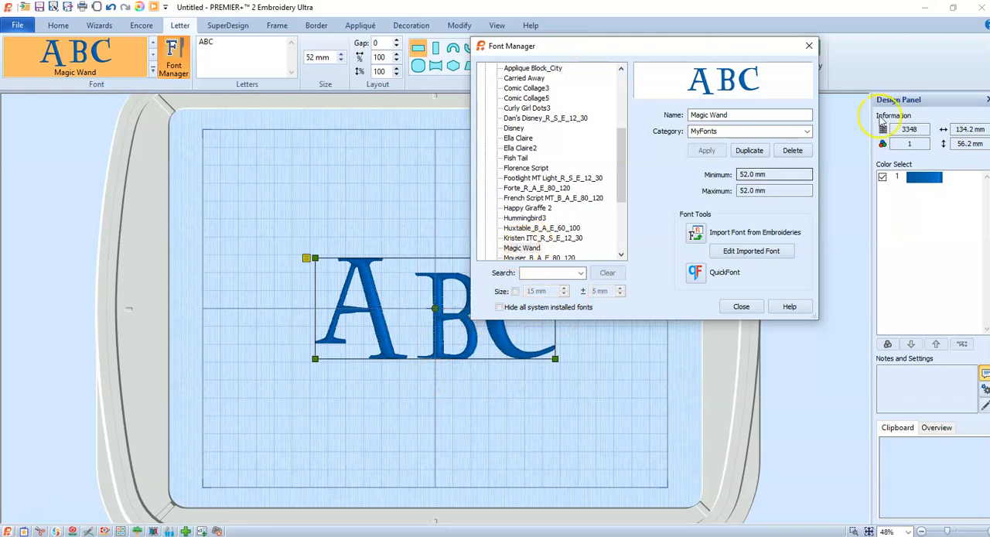
{"action": "mouse_move", "coordinate": [792, 150]}
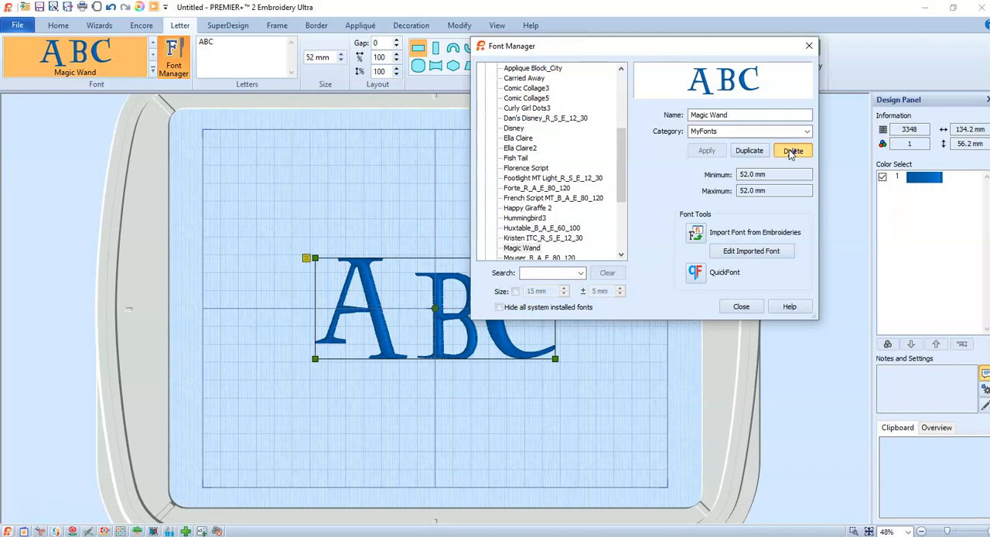
{"action": "left_click", "coordinate": [792, 150]}
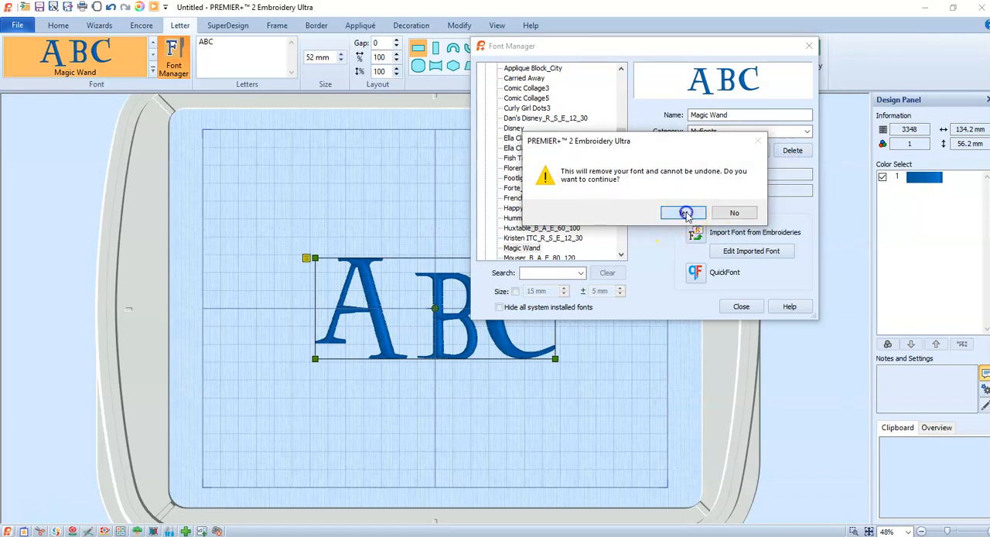
{"action": "left_click", "coordinate": [683, 214]}
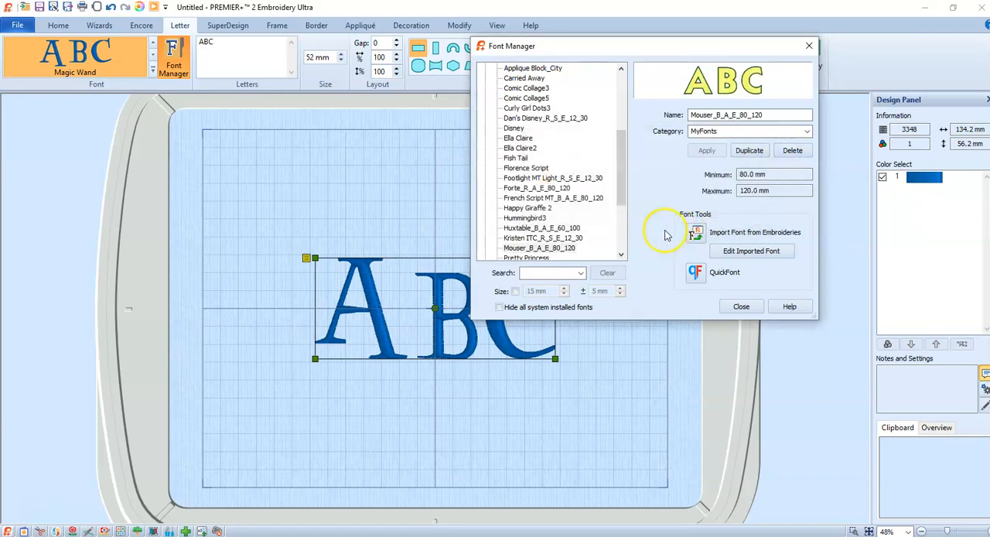
{"action": "mouse_move", "coordinate": [631, 302]}
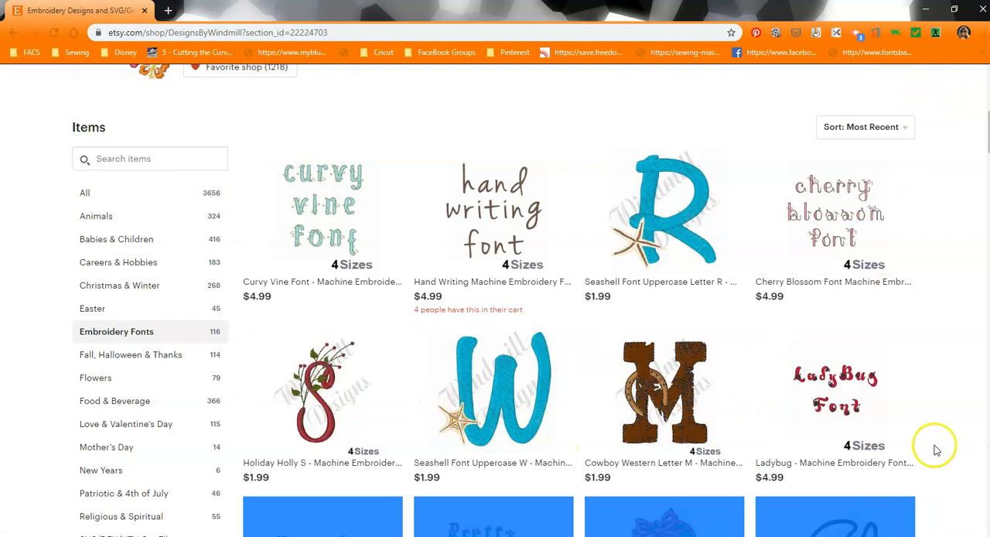
Scroll the Etsy shop's Embroidery Fonts listings down to the pagination and reviews
{"action": "scroll", "scroll_direction": "down", "scroll_amount": 3}
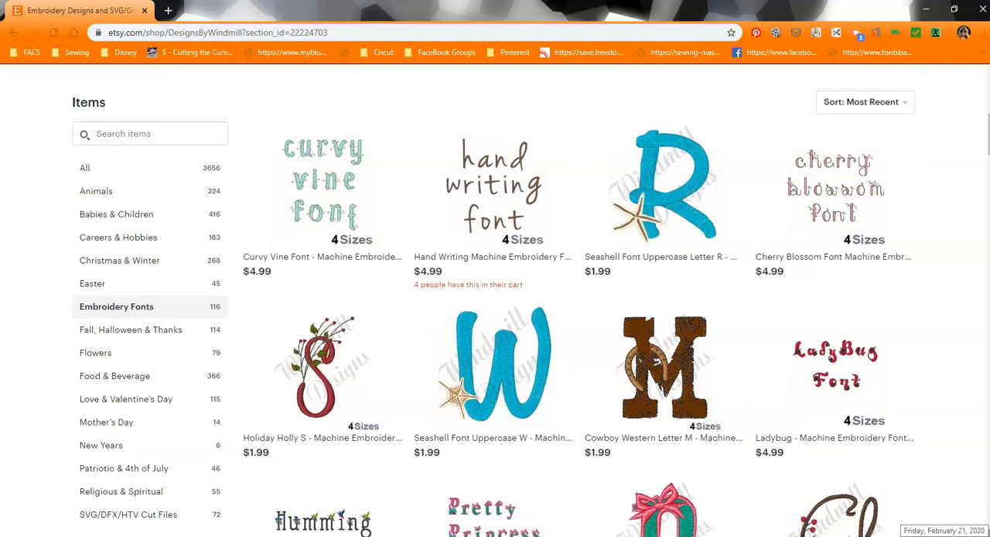
{"action": "scroll", "scroll_direction": "down", "scroll_amount": 3}
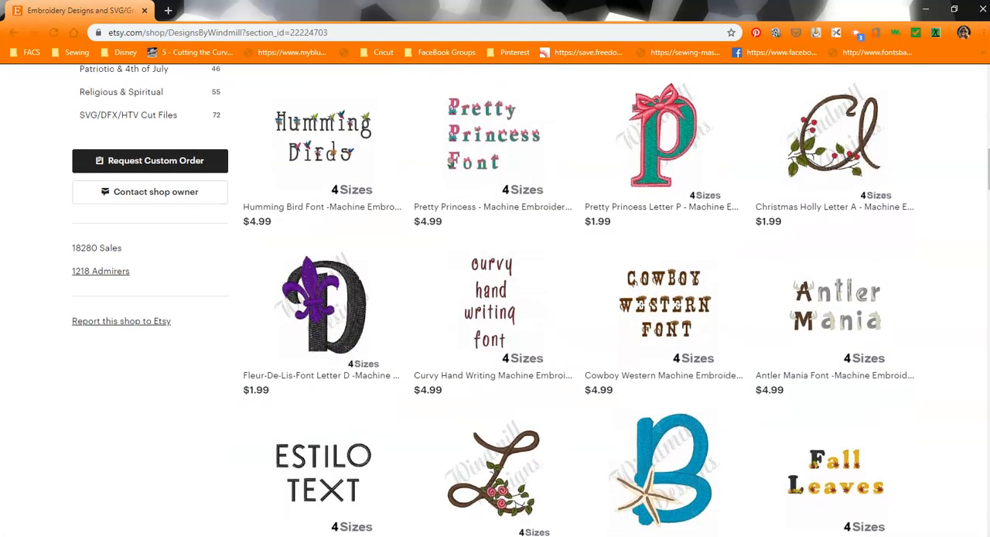
{"action": "scroll", "scroll_direction": "down", "scroll_amount": 3}
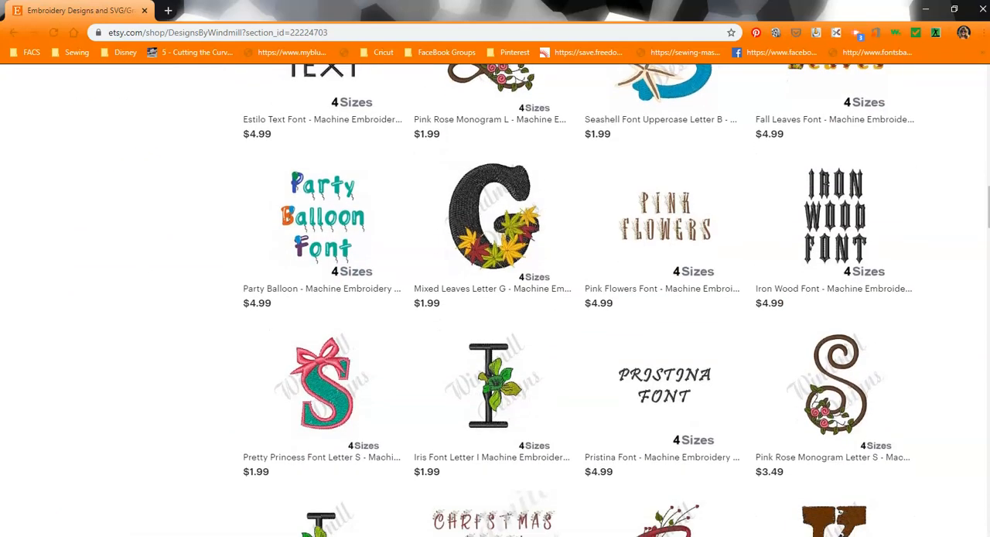
{"action": "scroll", "scroll_direction": "down", "scroll_amount": 3}
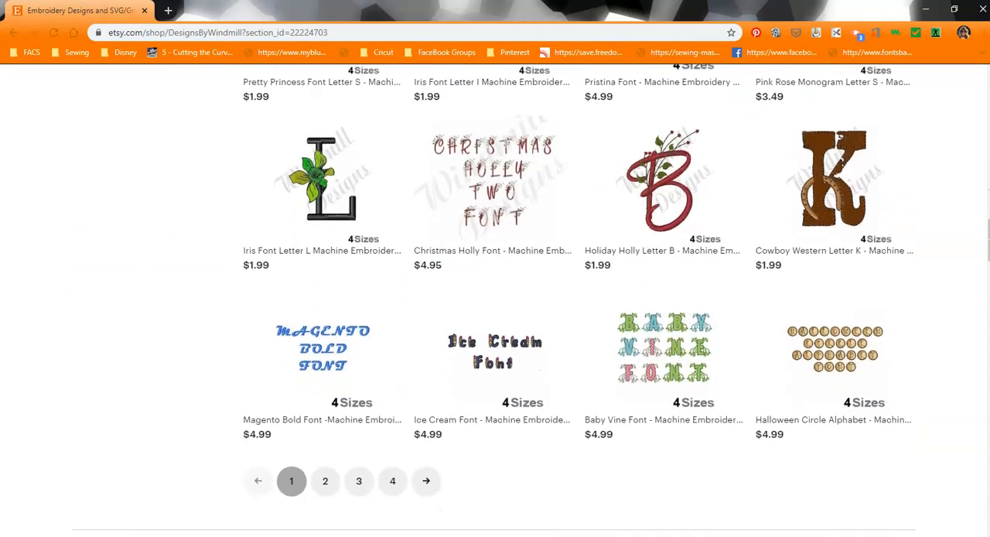
{"action": "scroll", "scroll_direction": "down", "scroll_amount": 3}
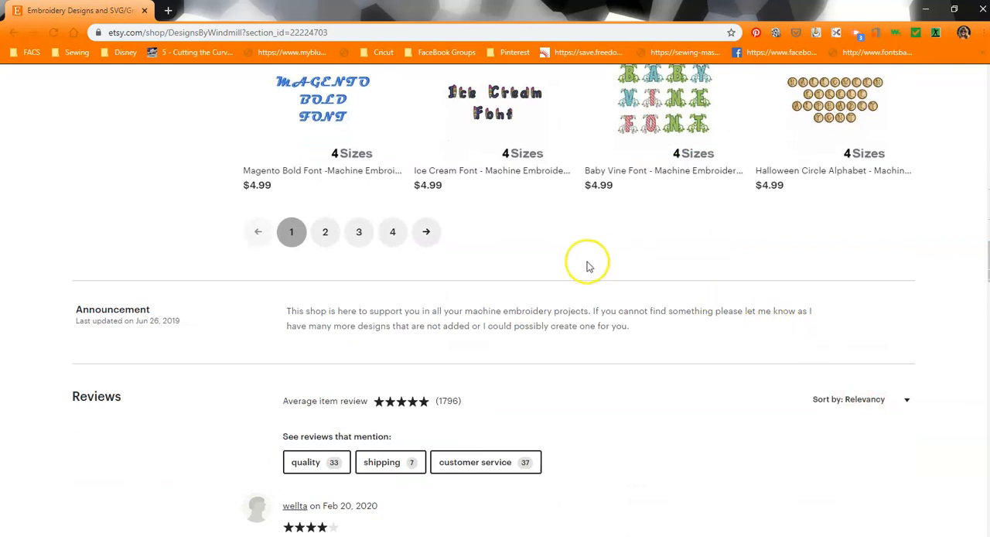
{"action": "mouse_move", "coordinate": [96, 143]}
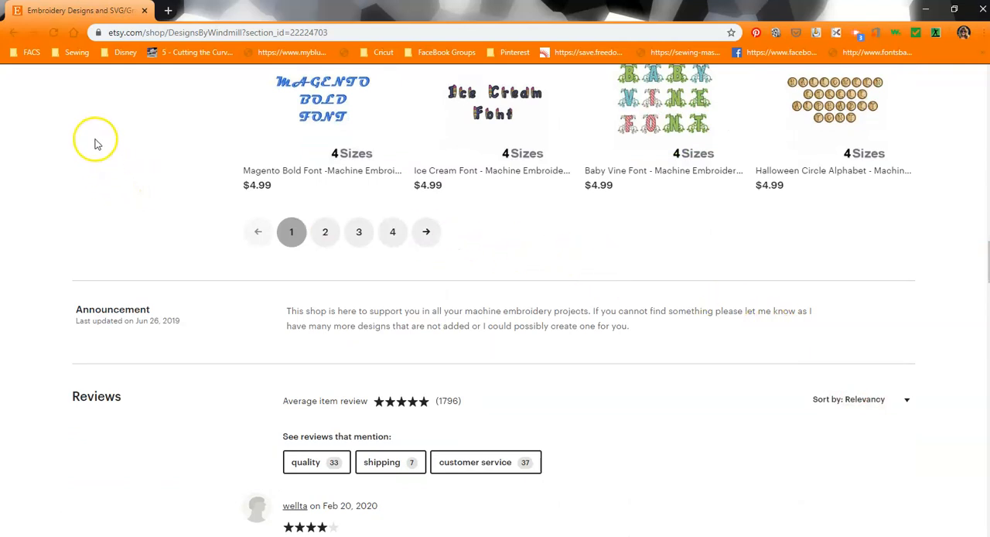
{"action": "mouse_move", "coordinate": [86, 142]}
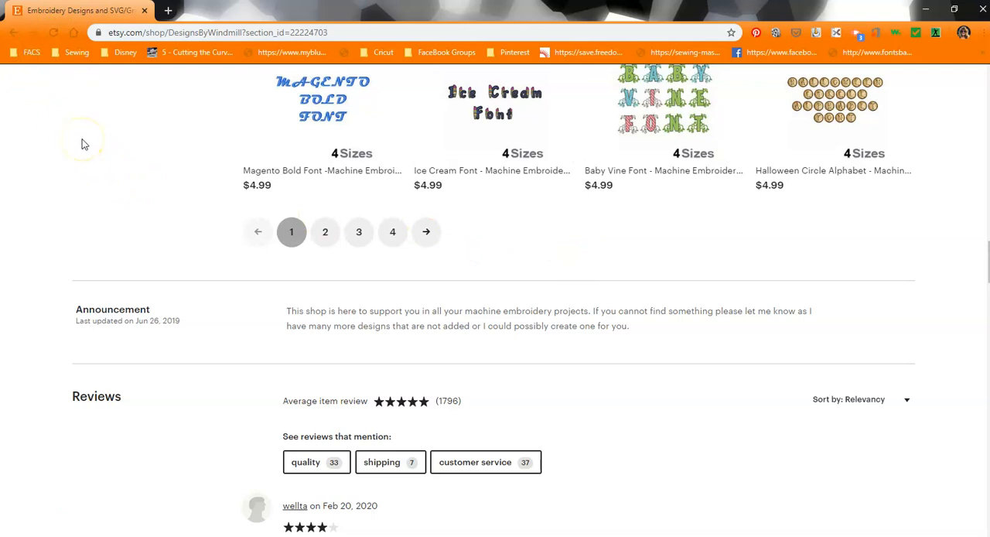
{"action": "mouse_move", "coordinate": [60, 164]}
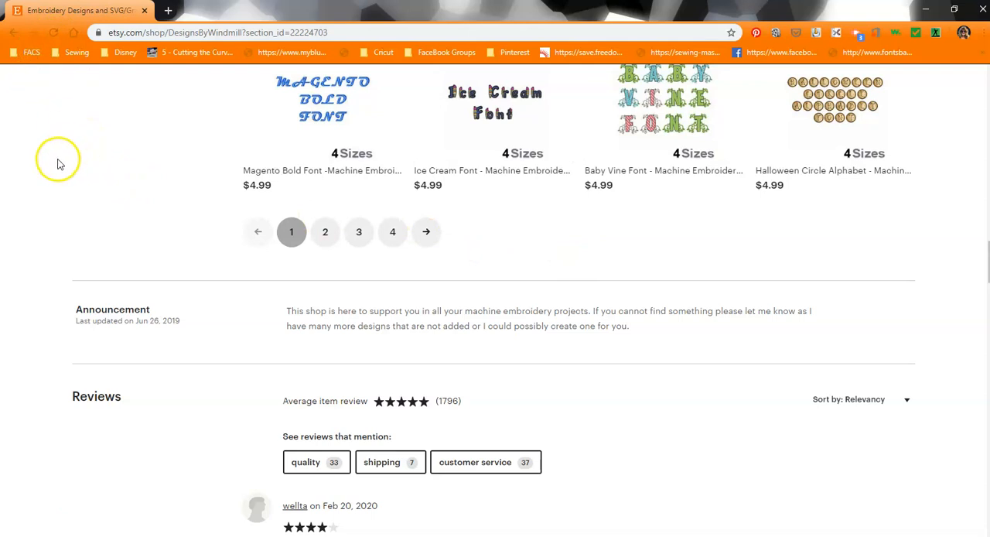